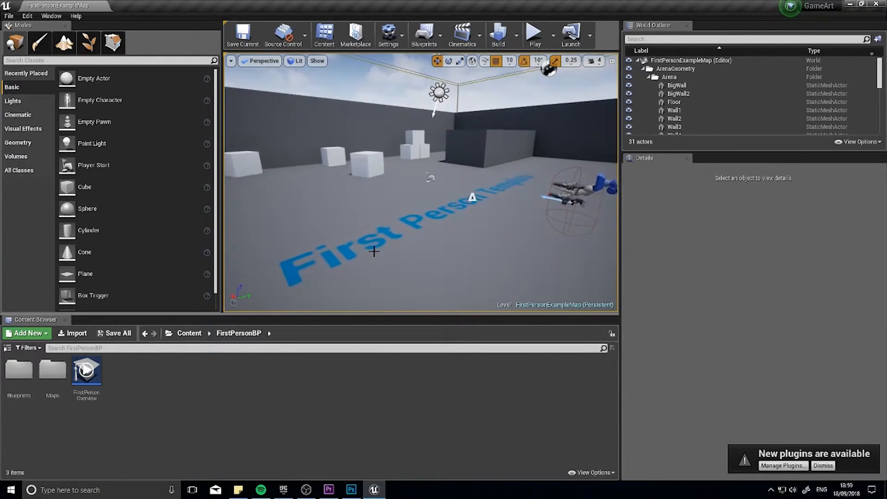
mouse_move(76, 333)
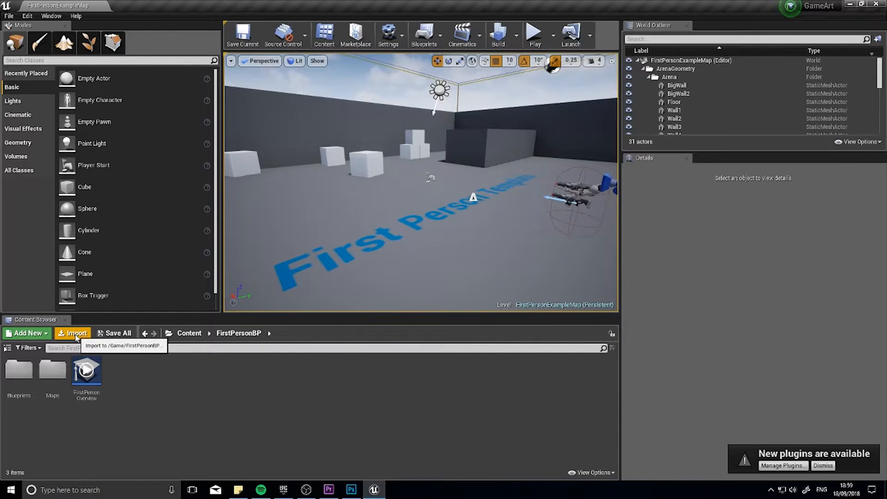
Import the dirt image from the Desktop into FirstPersonBP as a texture asset
left_click(73, 333)
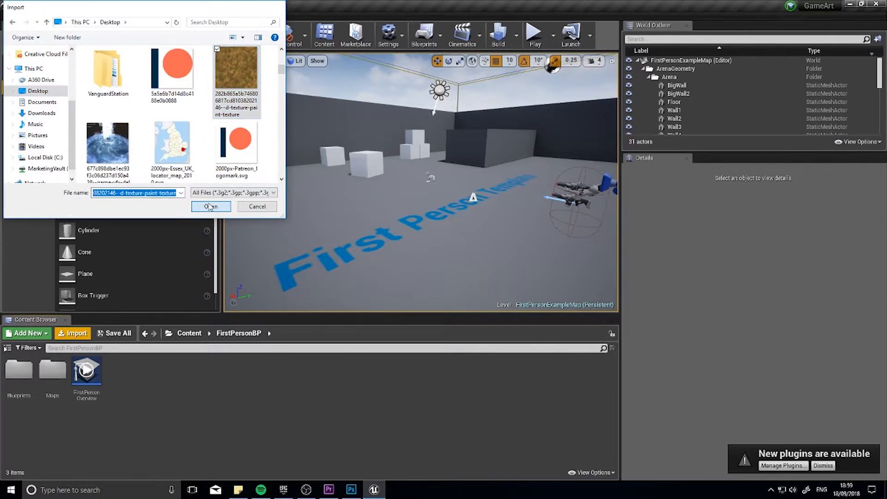
left_click(210, 206)
type("dirt_te")
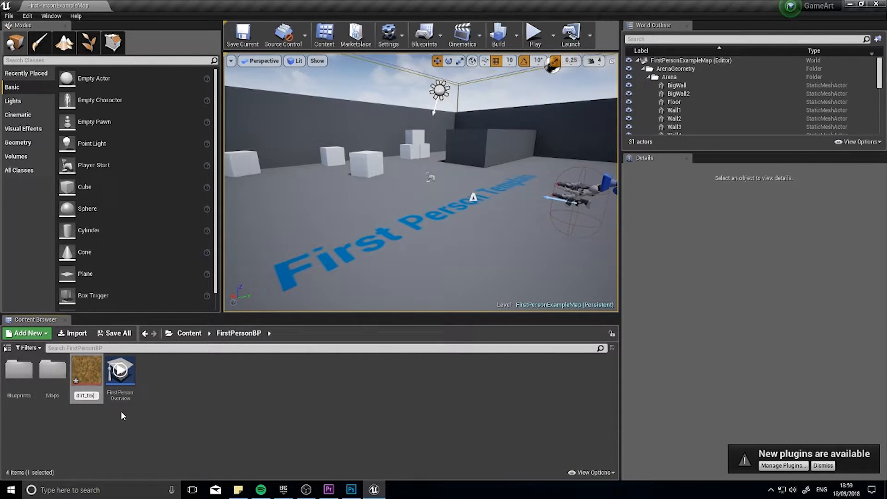
mouse_move(86, 374)
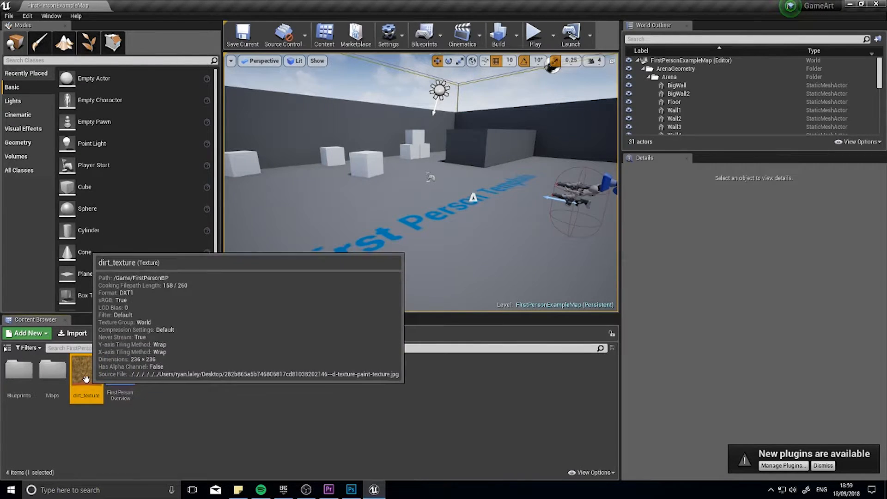
Open dirt_texture in the Texture Editor and scroll through its settings
double_click(85, 368)
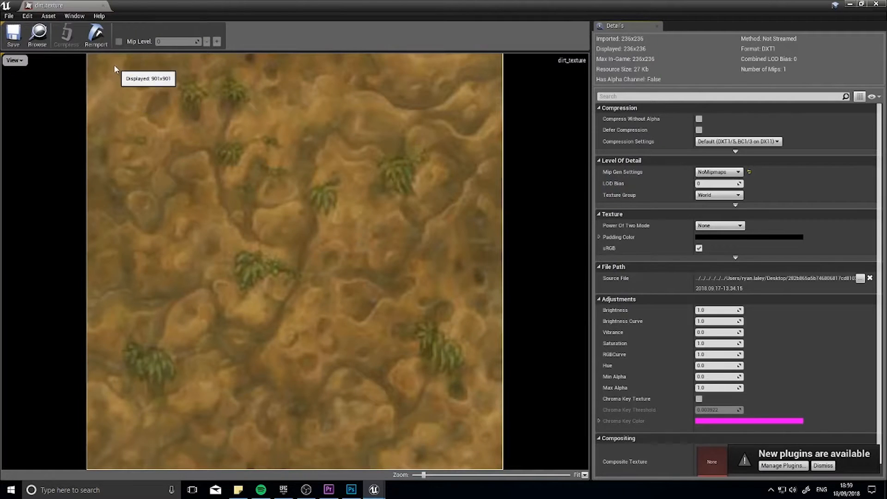
mouse_move(378, 349)
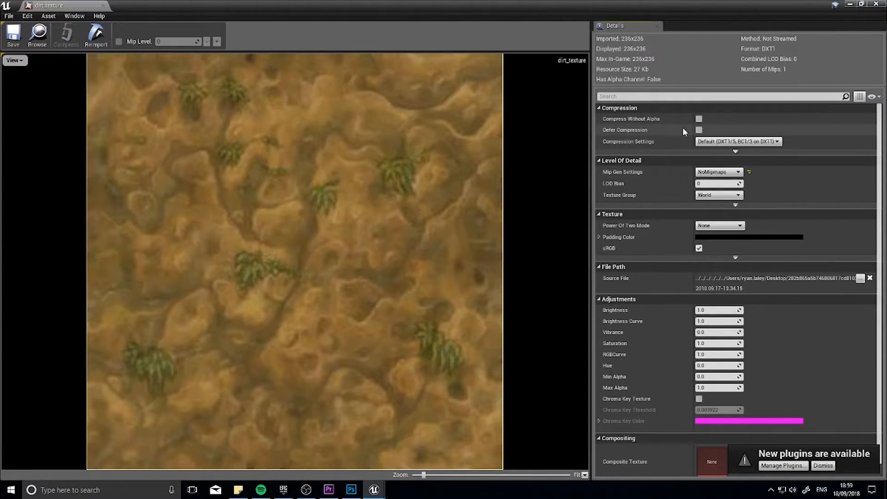
scroll("down", 3)
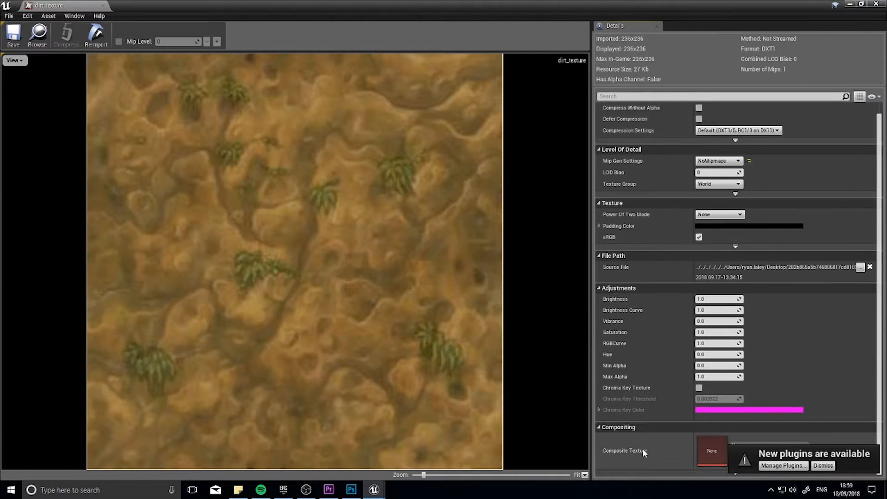
mouse_move(792, 431)
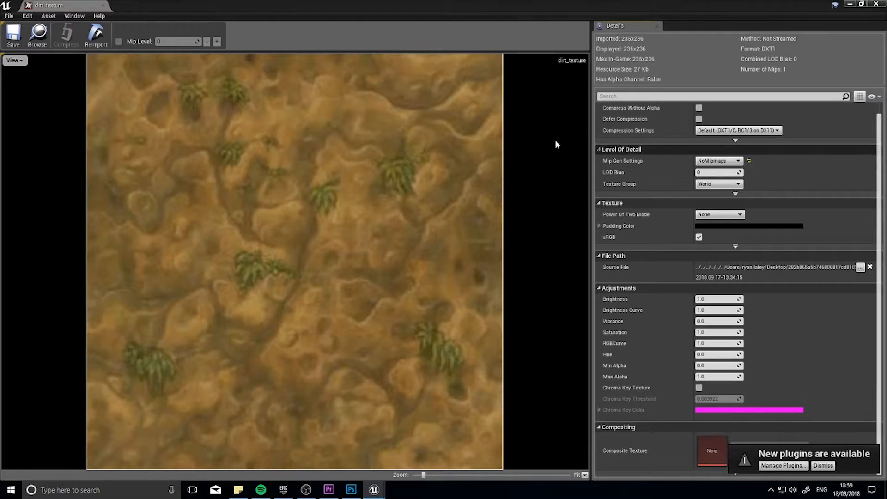
mouse_move(95, 349)
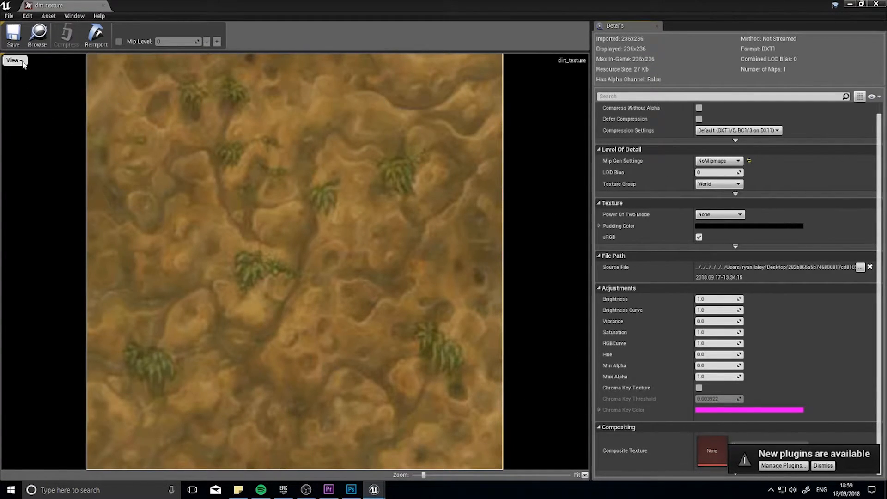
Preview the green, blue and alpha channels individually, ending with only Red displayed
left_click(12, 61)
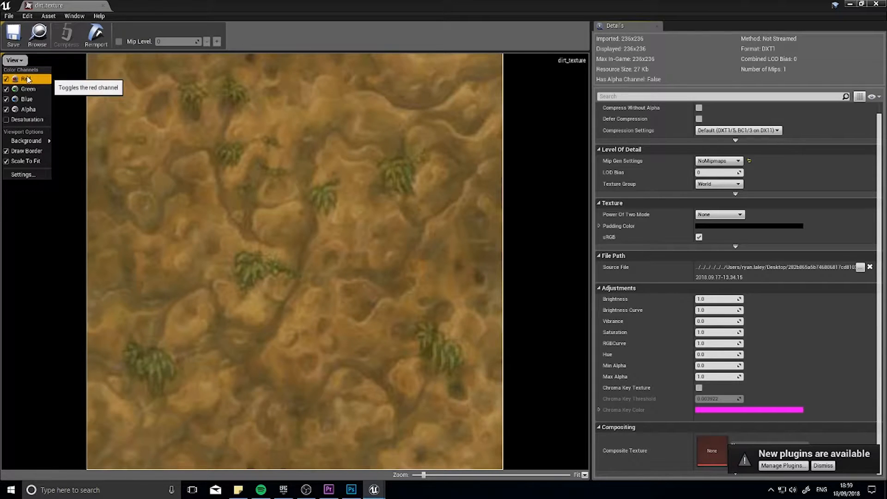
mouse_move(27, 99)
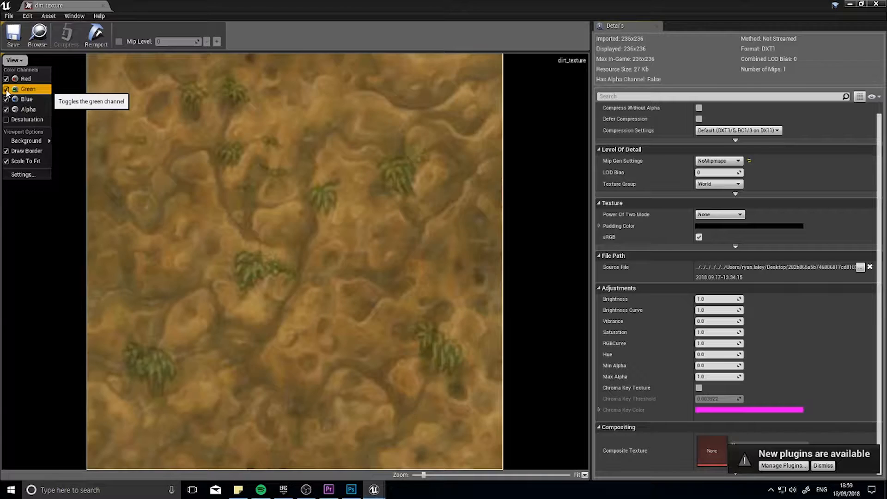
left_click(28, 109)
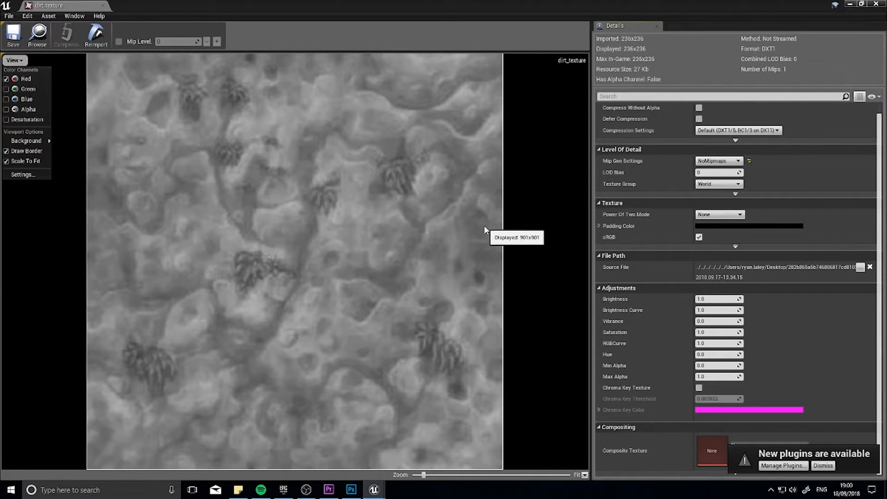
mouse_move(356, 279)
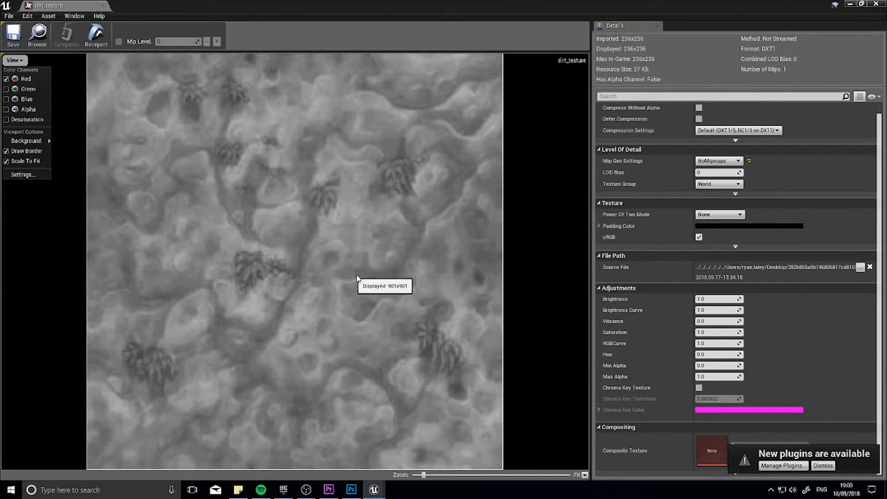
mouse_move(398, 239)
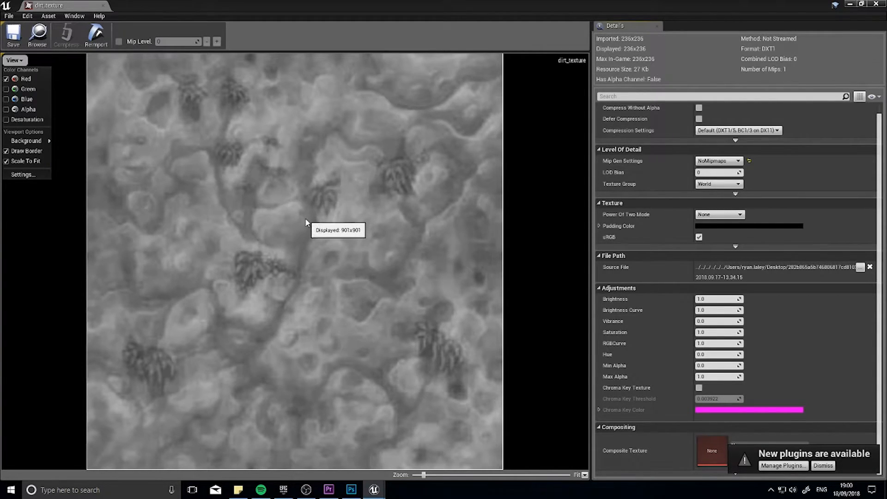
mouse_move(343, 168)
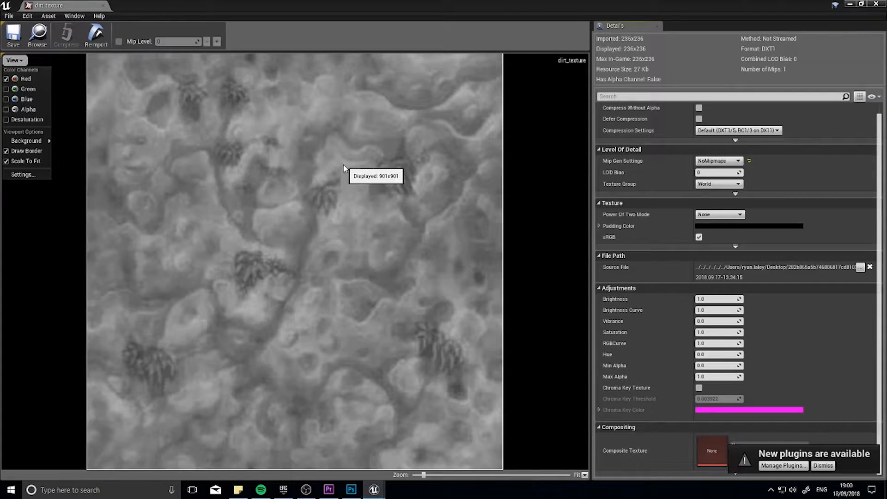
left_click(16, 89)
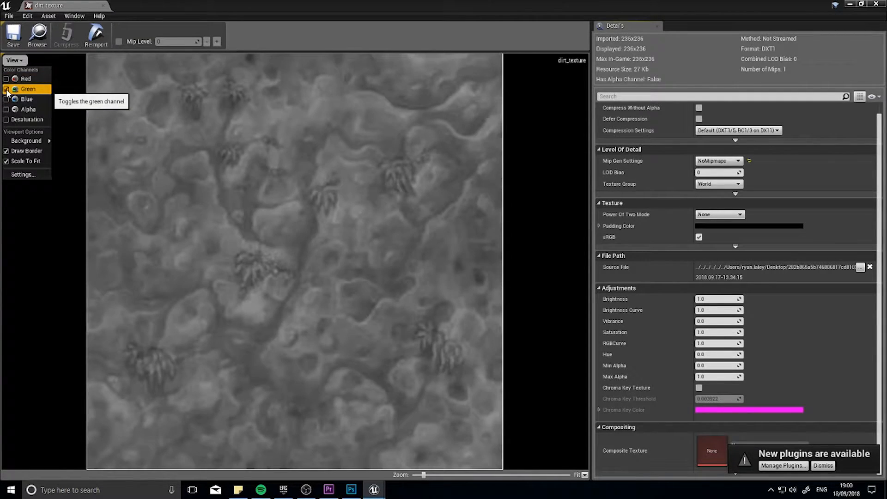
left_click(15, 88)
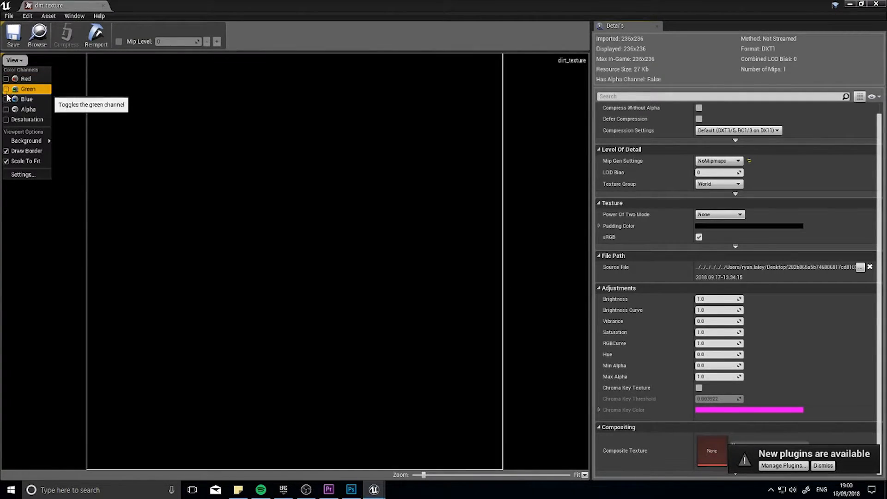
left_click(27, 99)
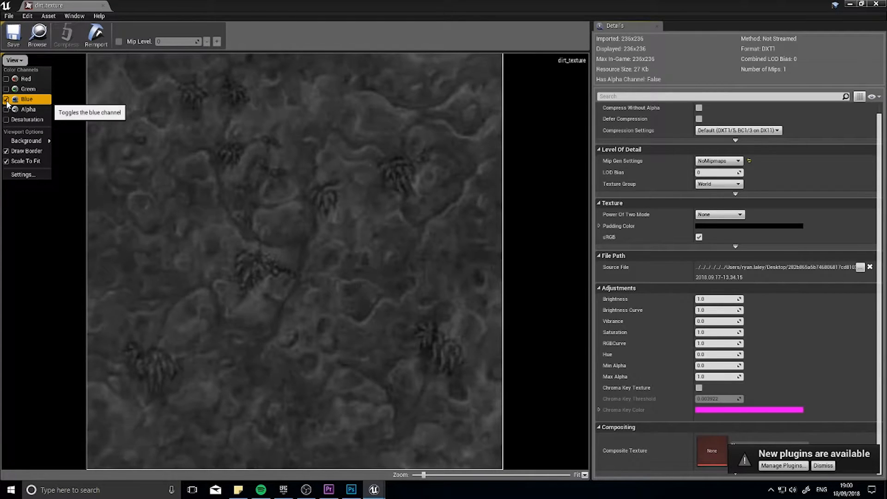
left_click(29, 109)
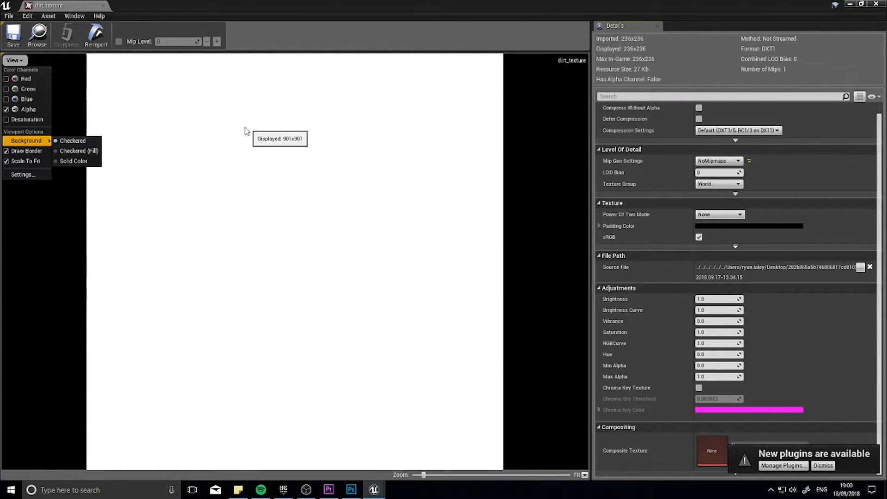
mouse_move(326, 363)
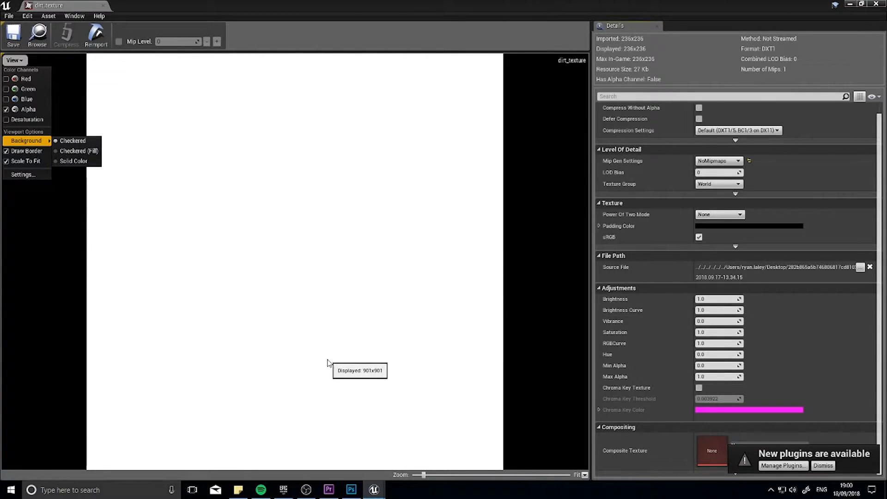
mouse_move(223, 136)
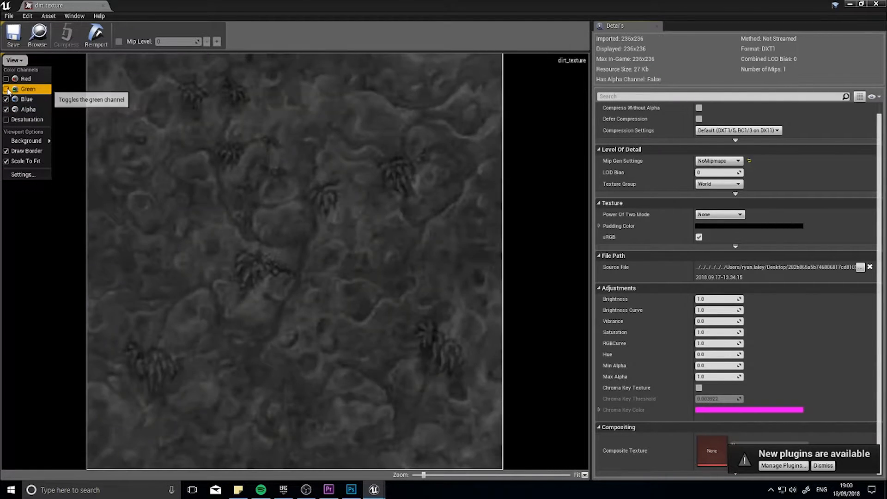
left_click(15, 79)
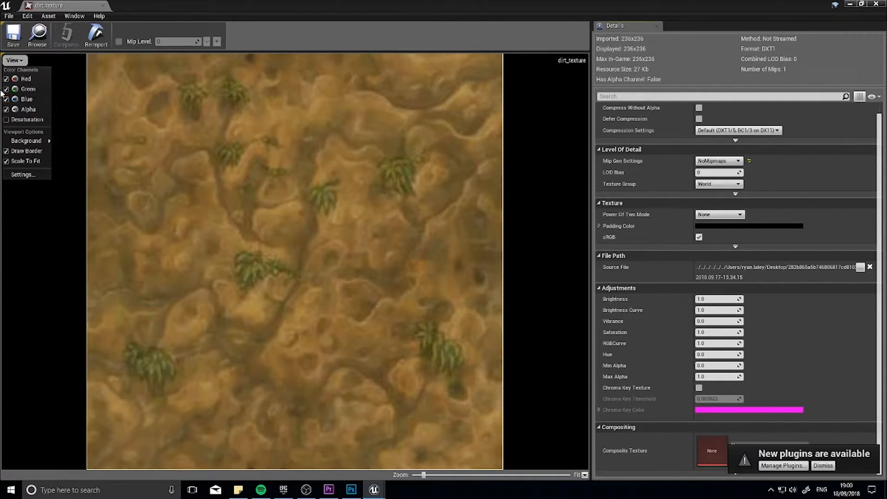
mouse_move(27, 89)
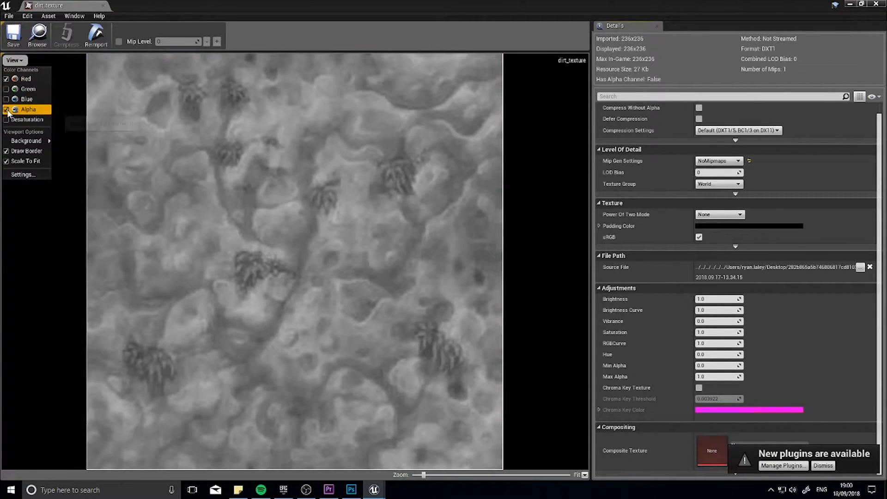
left_click(27, 89)
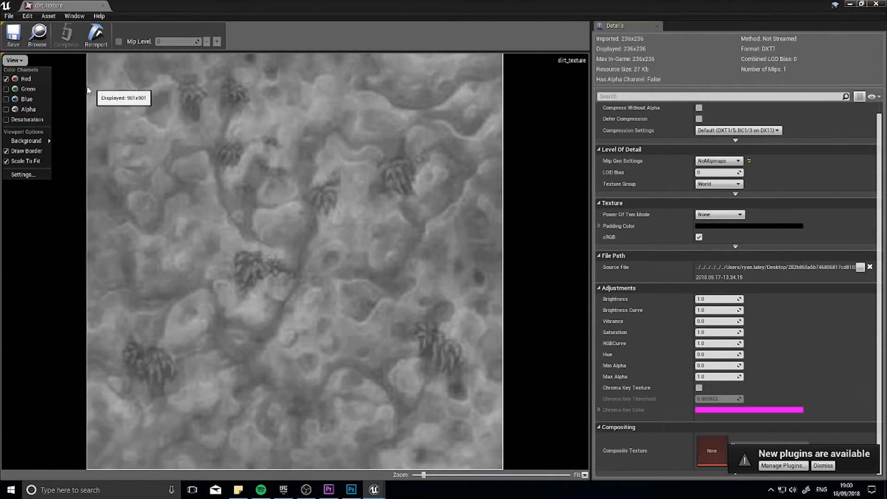
Toggle the red, green and blue channels one by one, then restore full RGB
left_click(6, 99)
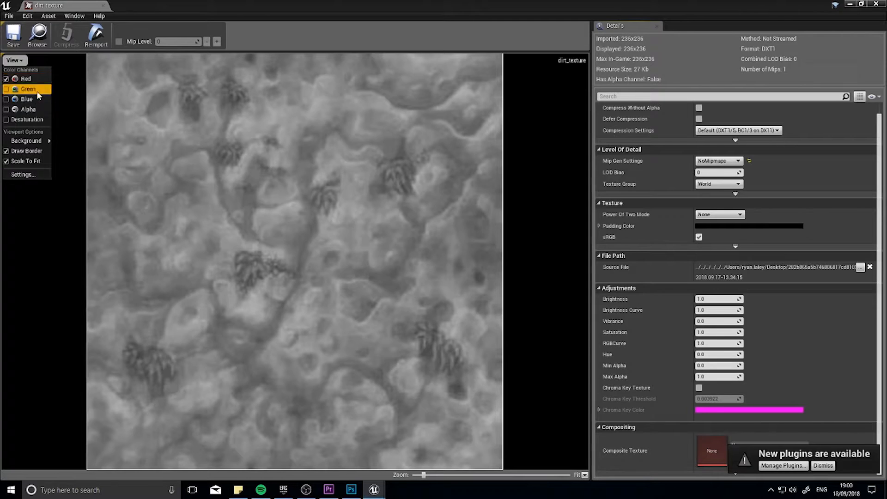
left_click(6, 78)
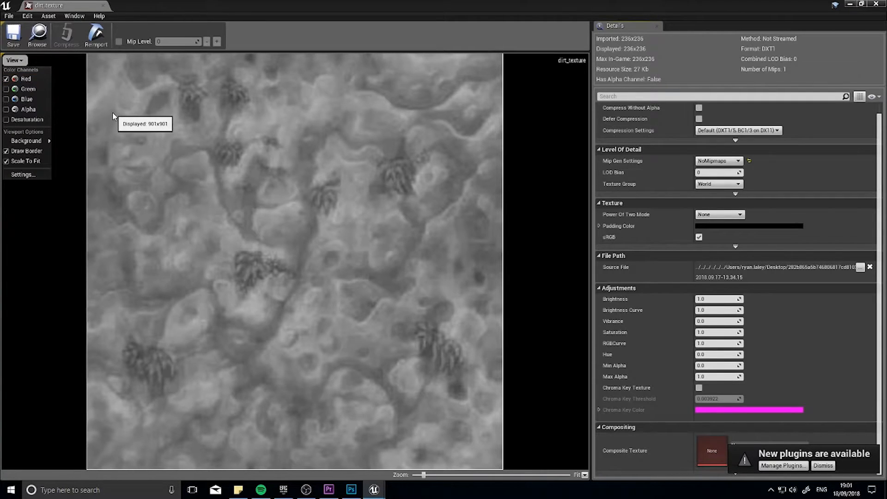
mouse_move(135, 97)
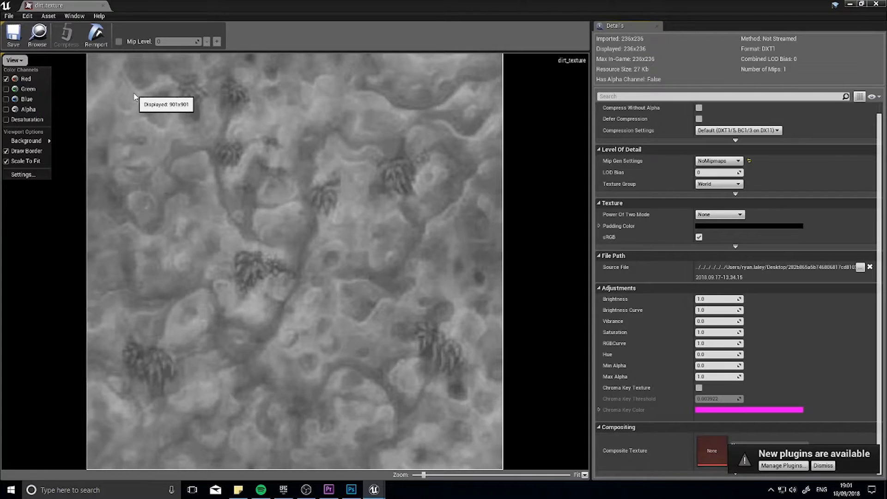
mouse_move(25, 78)
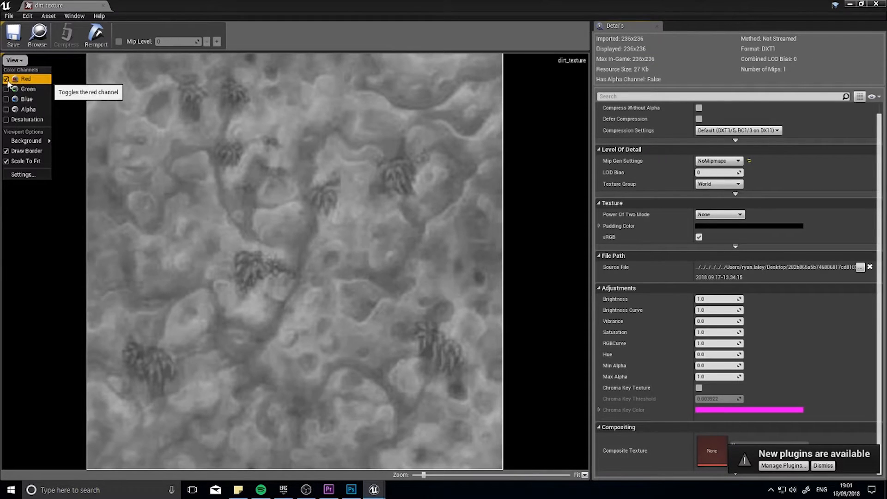
left_click(6, 79)
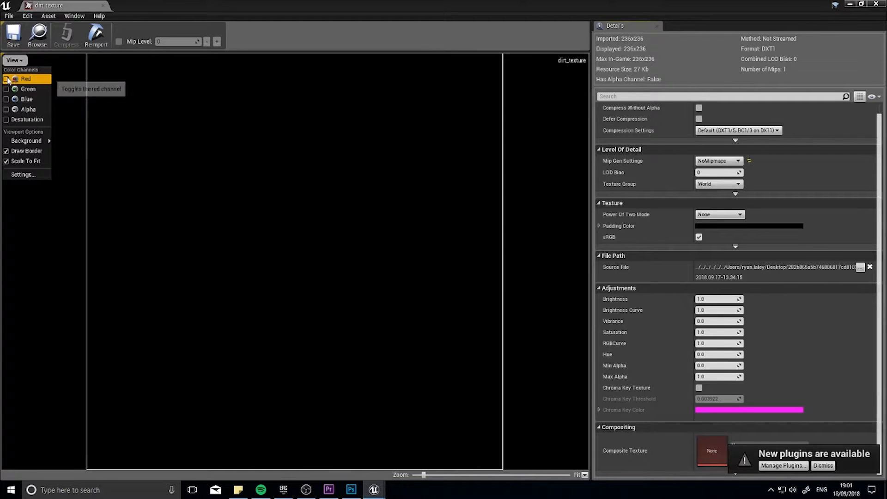
left_click(6, 78)
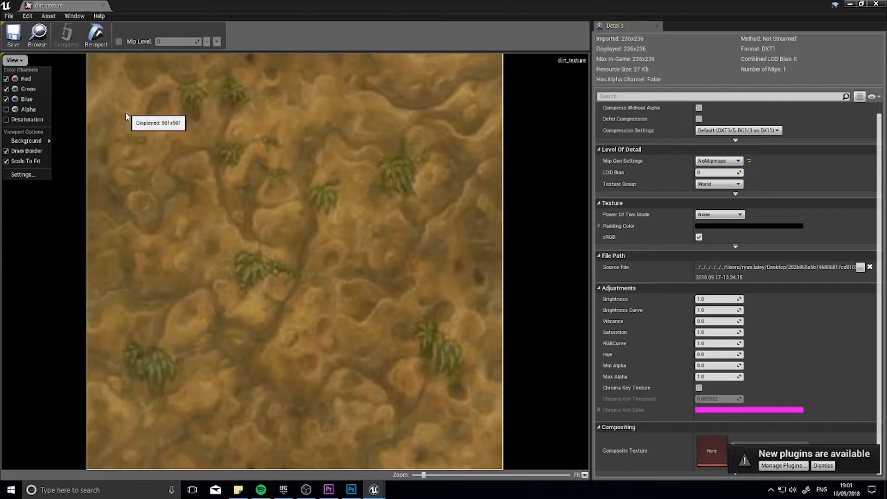
mouse_move(136, 83)
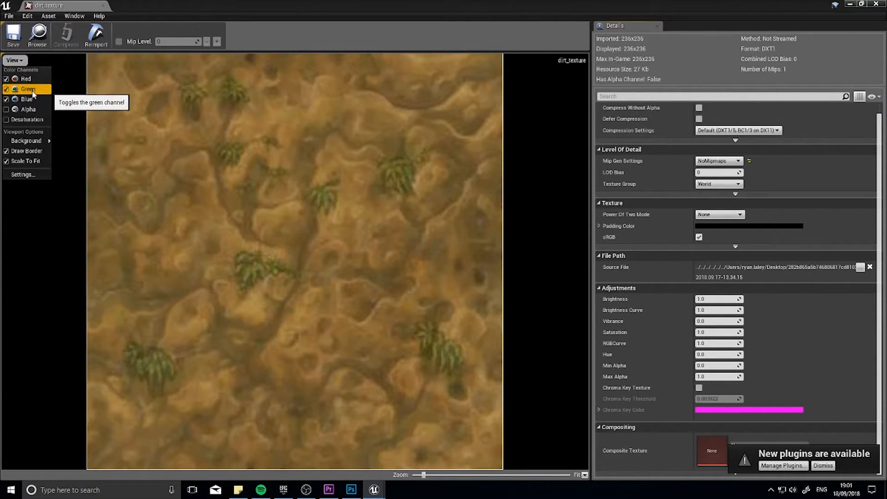
mouse_move(25, 79)
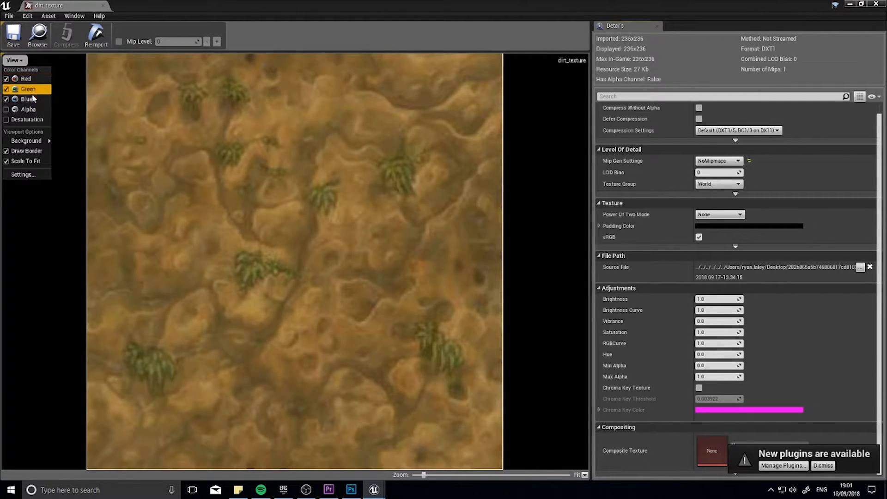
mouse_move(25, 79)
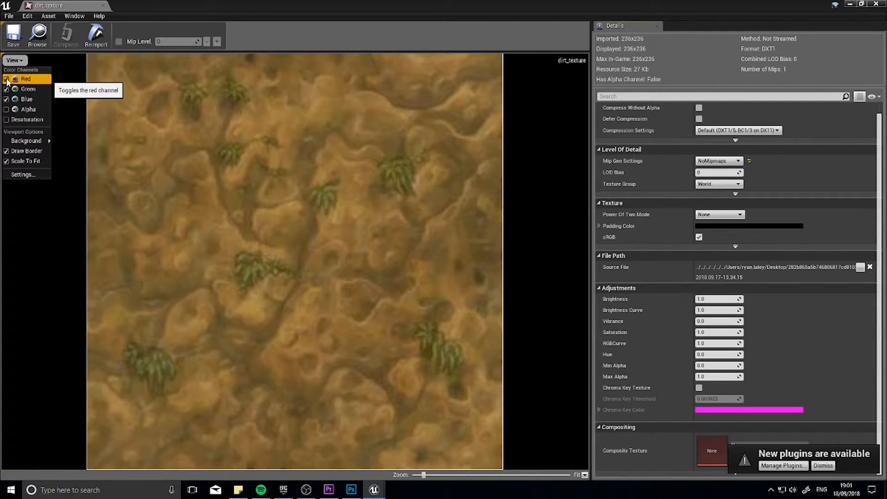
left_click(6, 79)
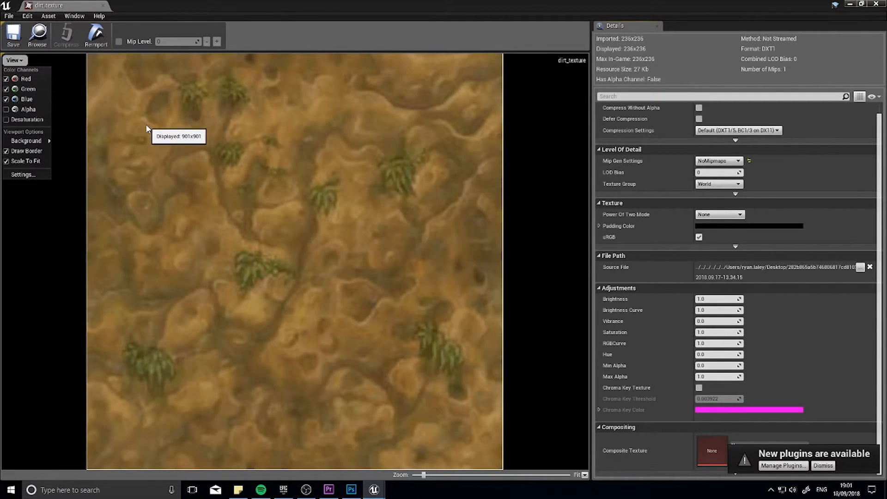
mouse_move(214, 175)
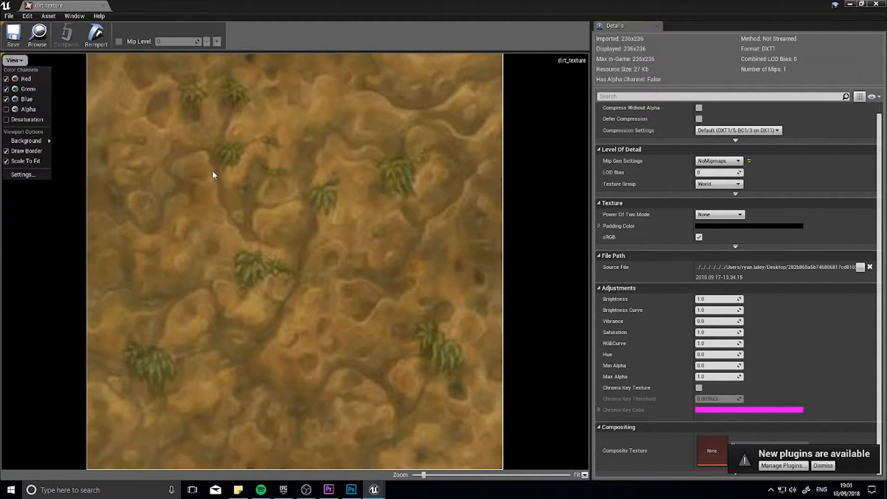
mouse_move(383, 156)
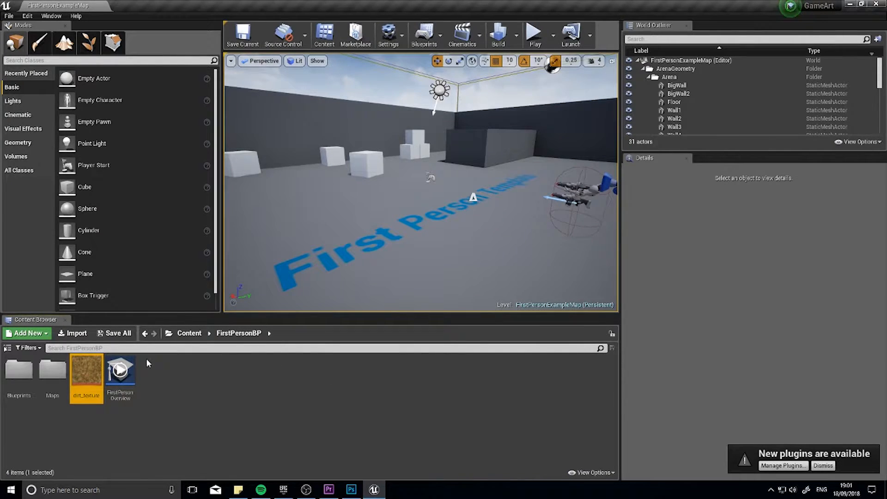
mouse_move(158, 385)
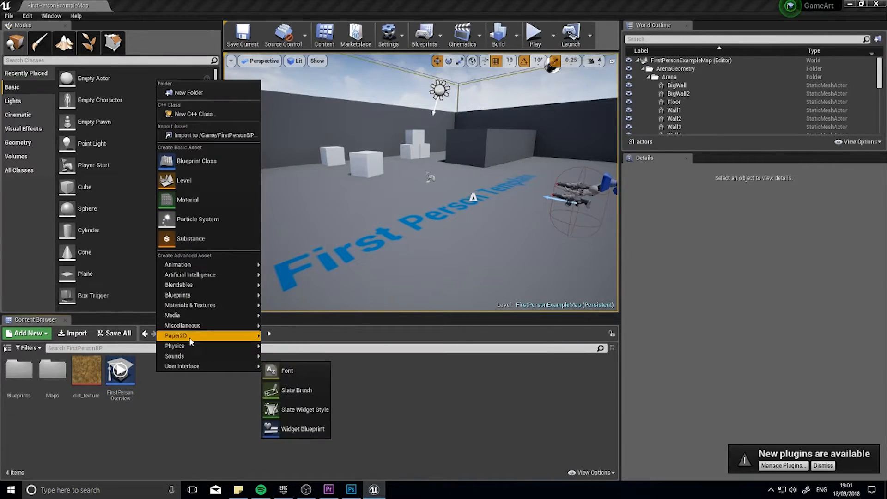
Create a new Material asset named Dirt_Material in FirstPersonBP
left_click(187, 200)
type("Dirt_Material")
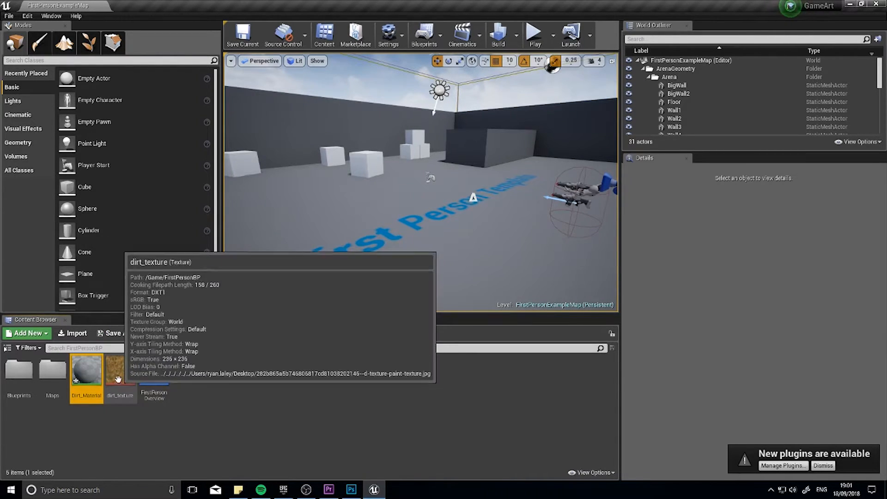
mouse_move(86, 370)
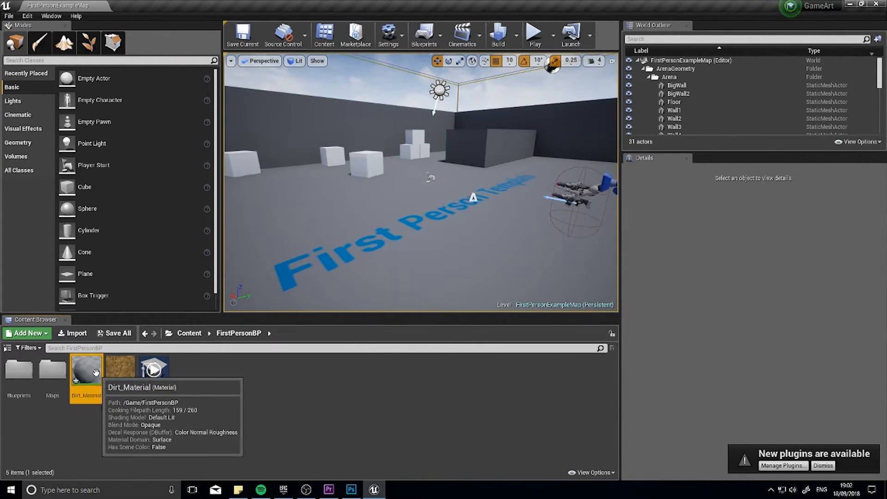
Open Dirt_Material in the Material Editor and pan to center the material node
double_click(86, 371)
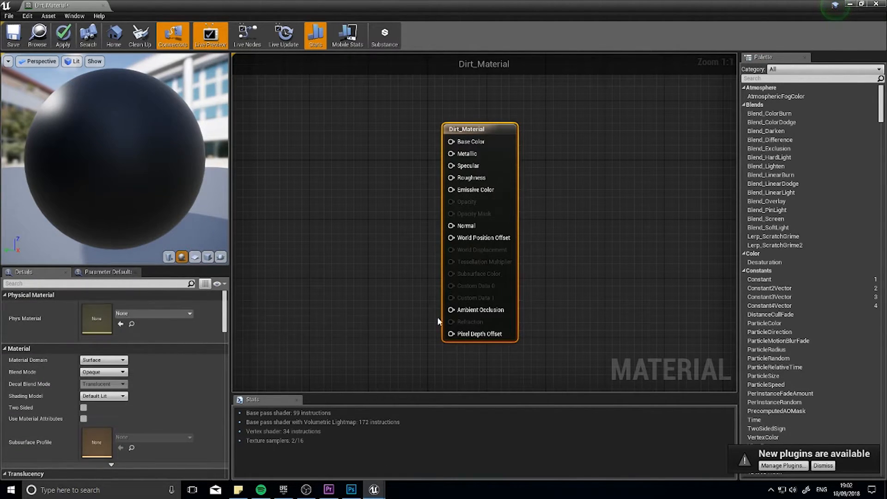
mouse_move(789, 219)
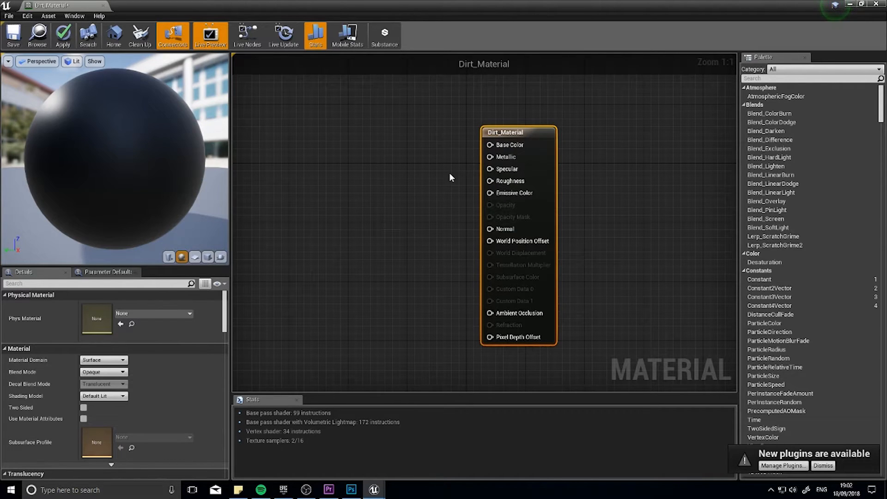
left_click_drag(506, 132, 549, 131)
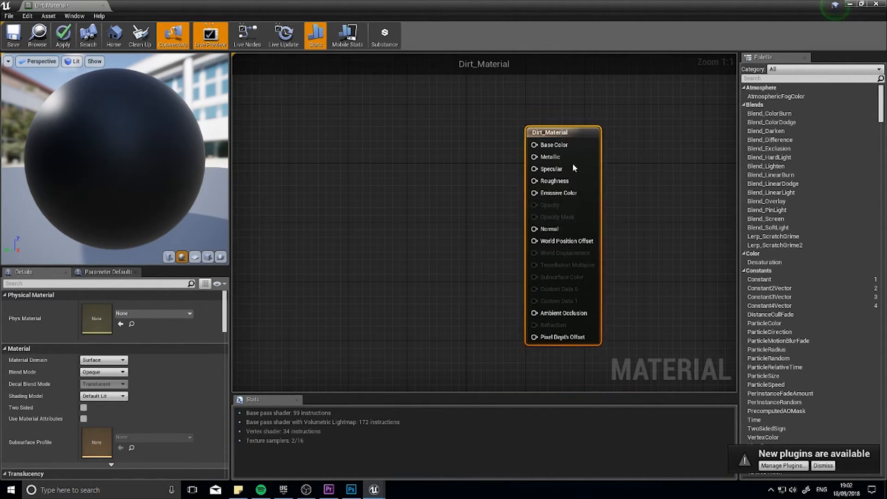
left_click_drag(563, 132, 570, 125)
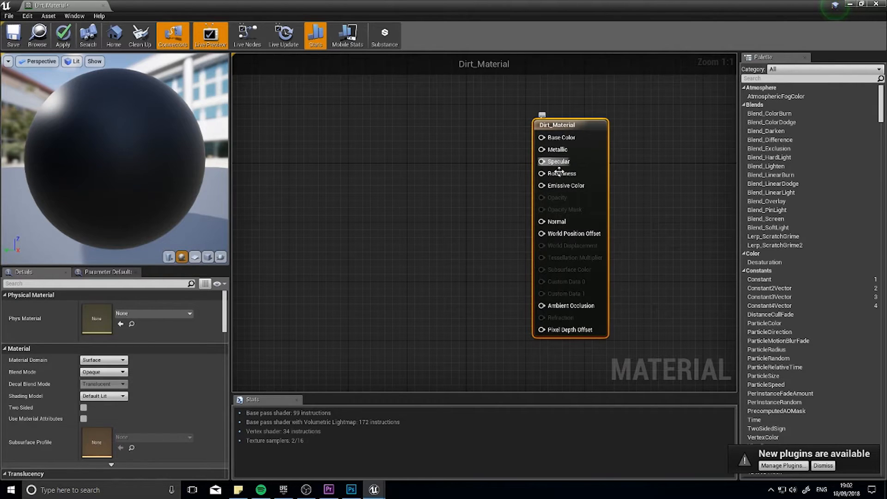
left_click_drag(570, 124, 540, 95)
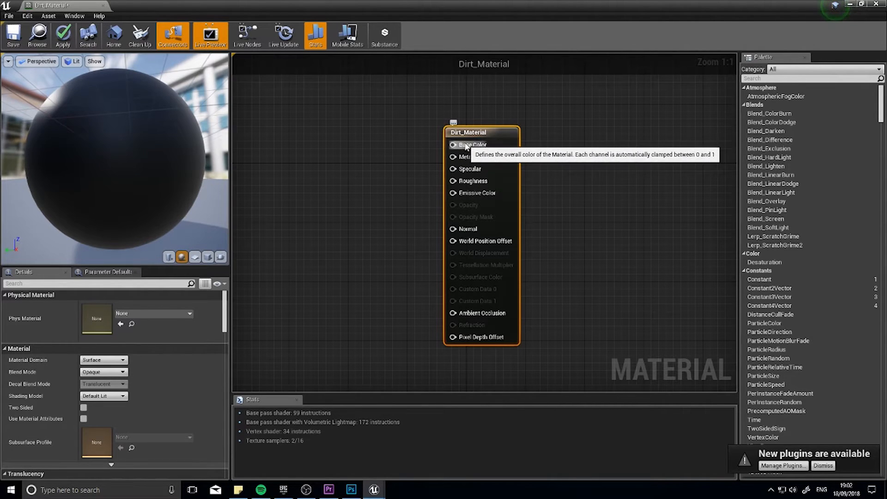
mouse_move(444, 148)
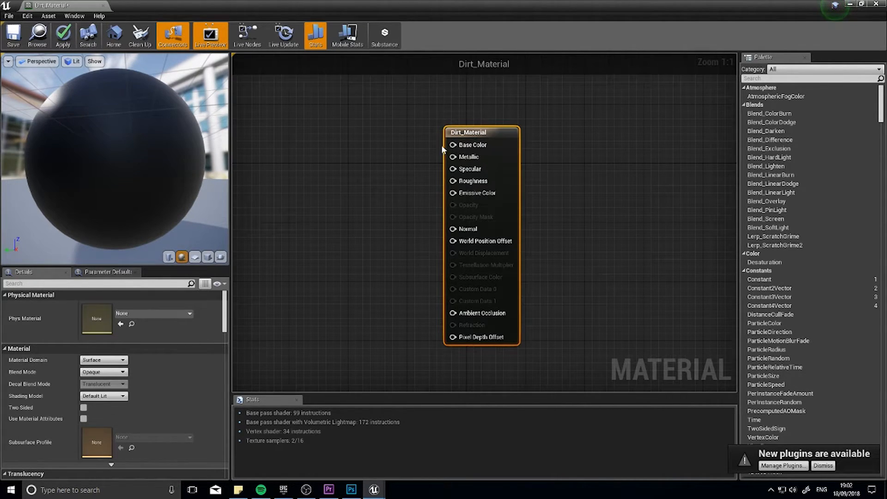
mouse_move(472, 144)
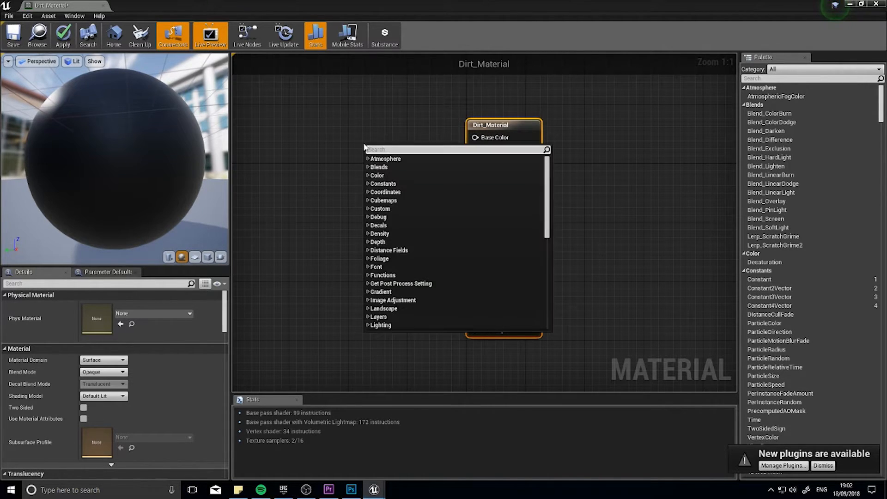
Add a Constant3Vector wired into Base Color and set its red value to 0.0
type("vector")
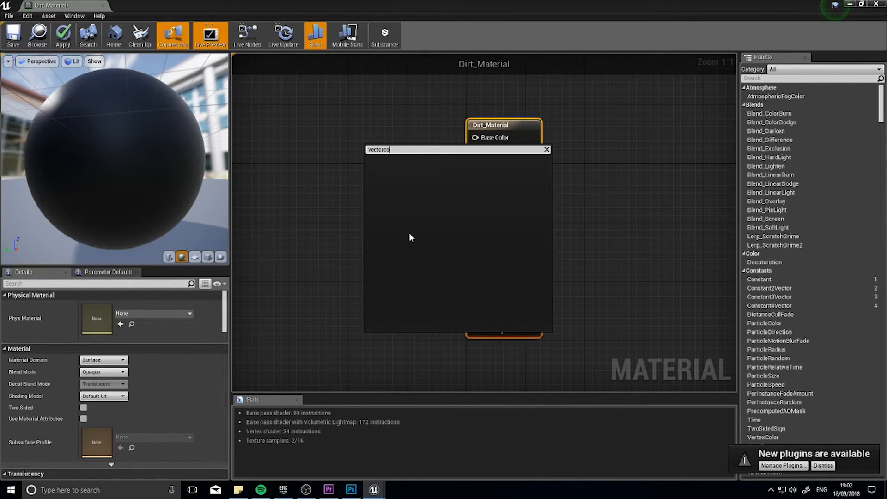
type("constan")
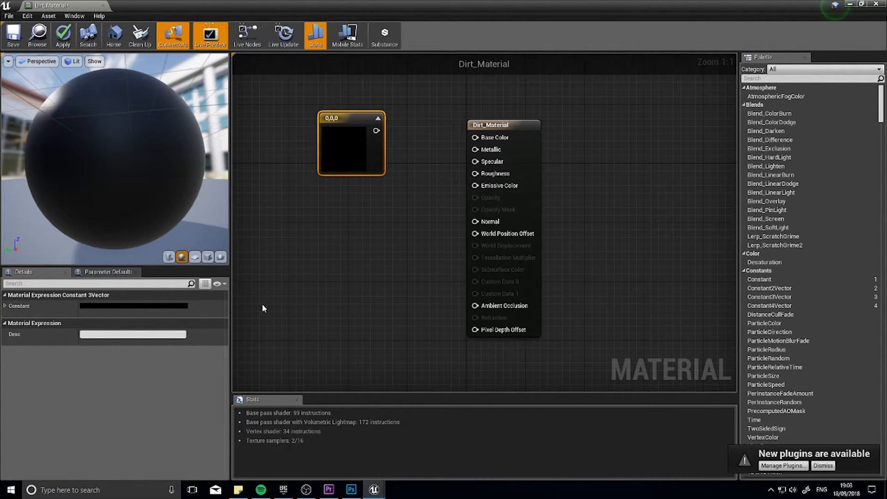
left_click_drag(376, 130, 475, 138)
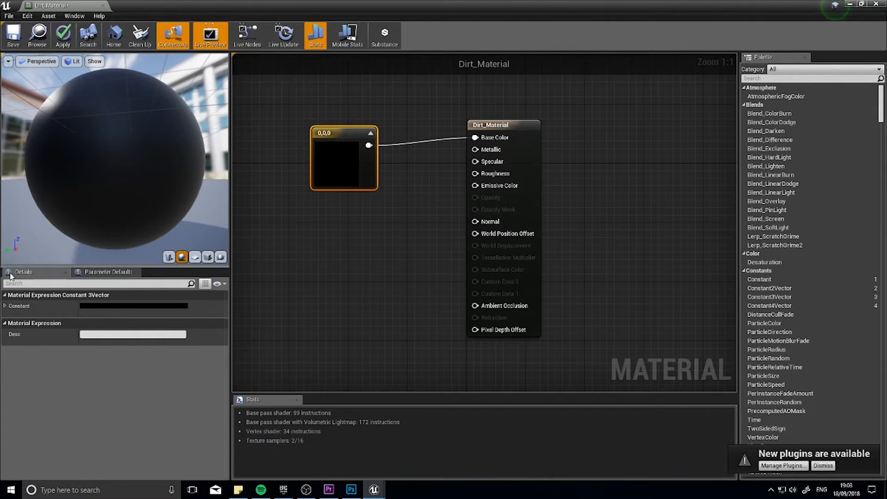
left_click(5, 305)
type("1")
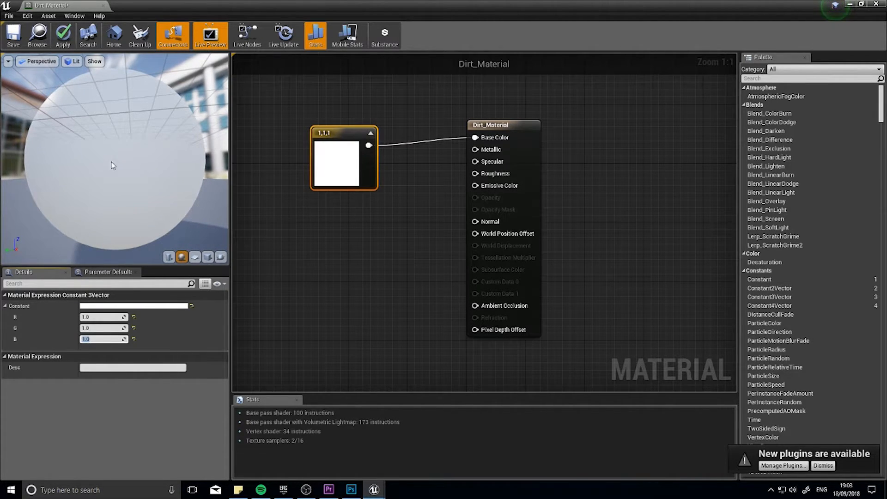
left_click(103, 317)
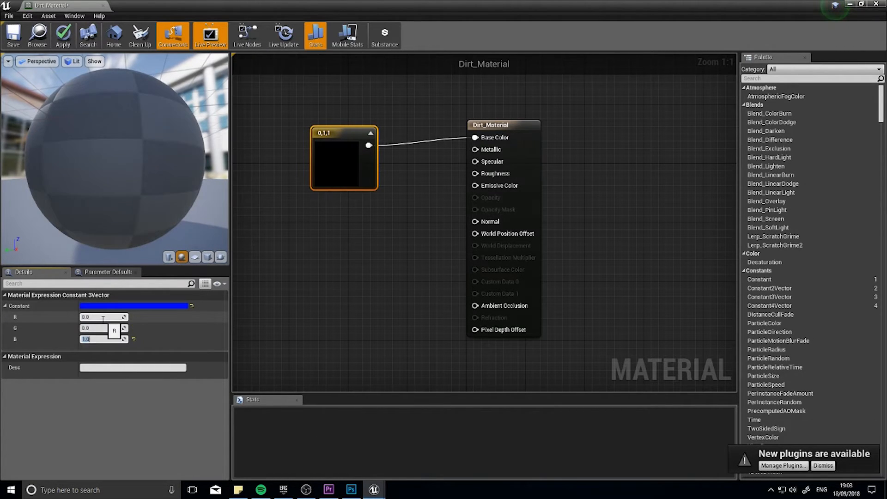
type("0.0")
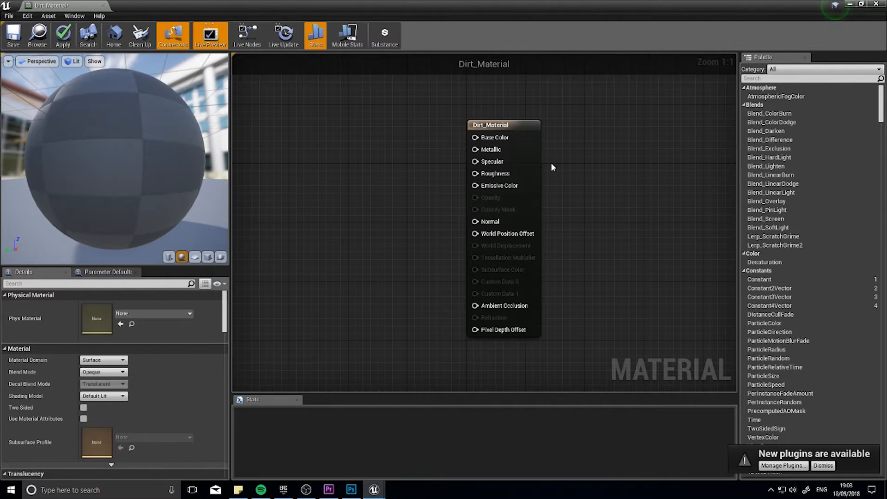
mouse_move(491, 149)
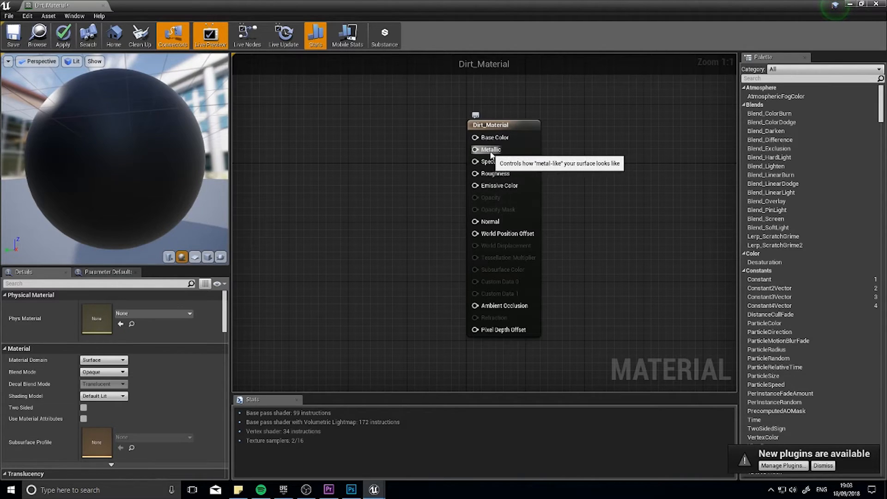
mouse_move(500, 164)
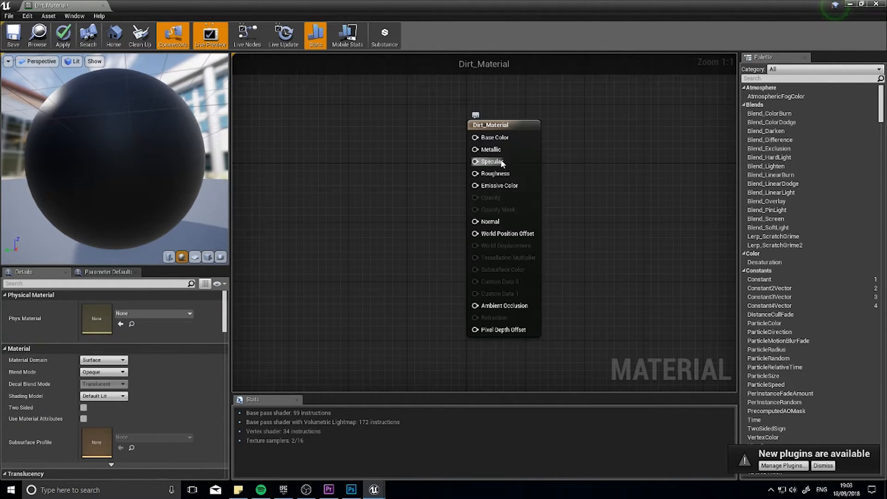
mouse_move(492, 161)
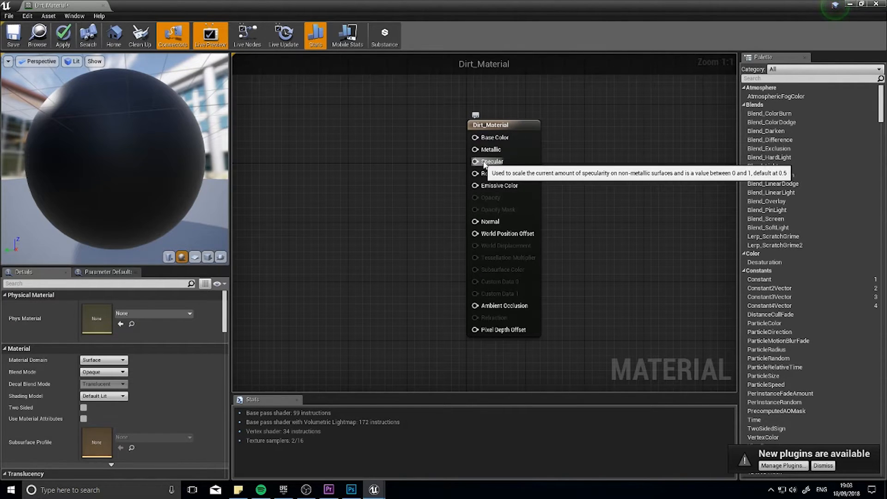
mouse_move(503, 174)
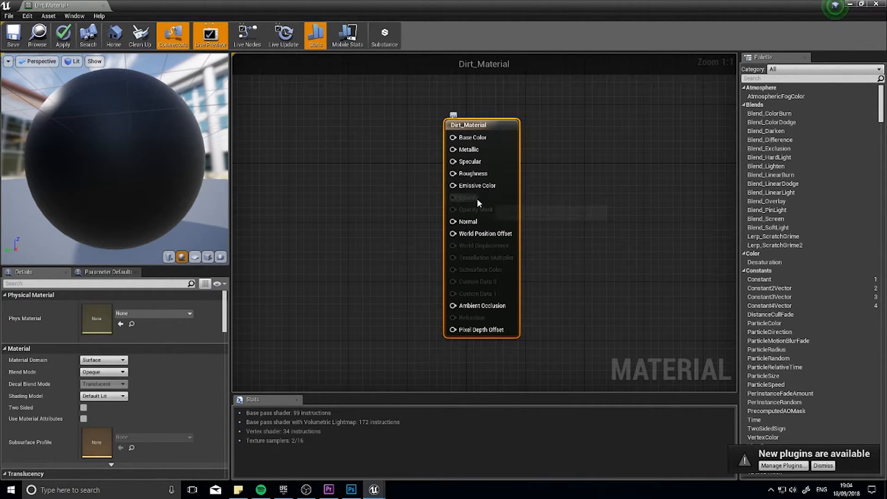
mouse_move(468, 221)
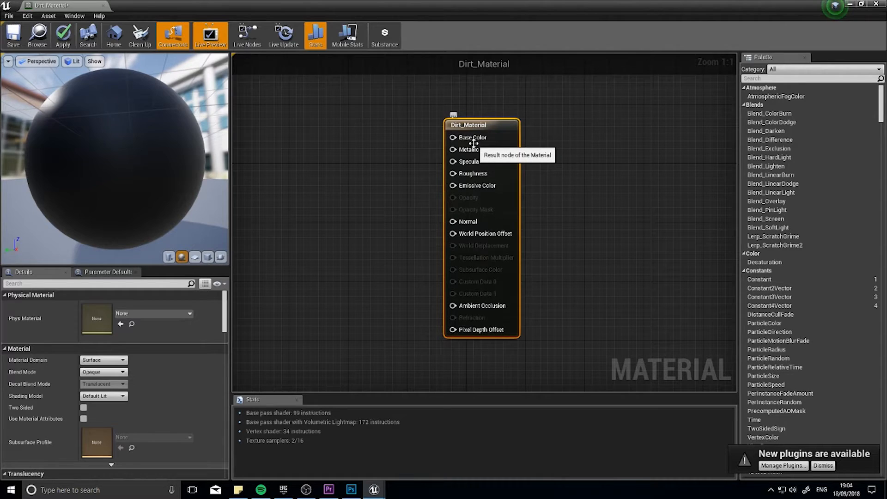
mouse_move(438, 249)
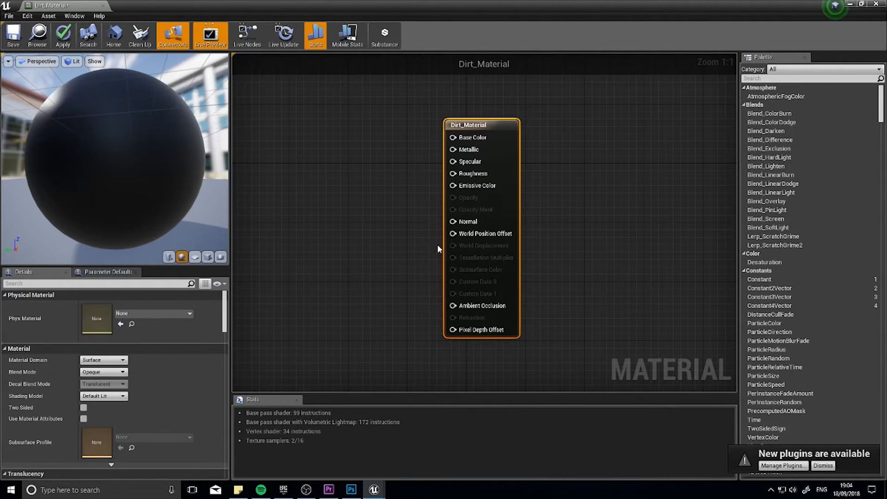
mouse_move(453, 210)
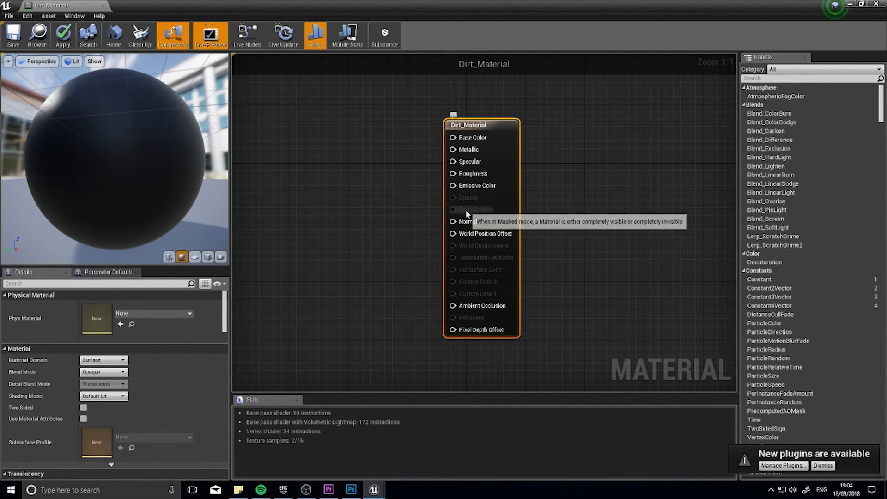
mouse_move(437, 161)
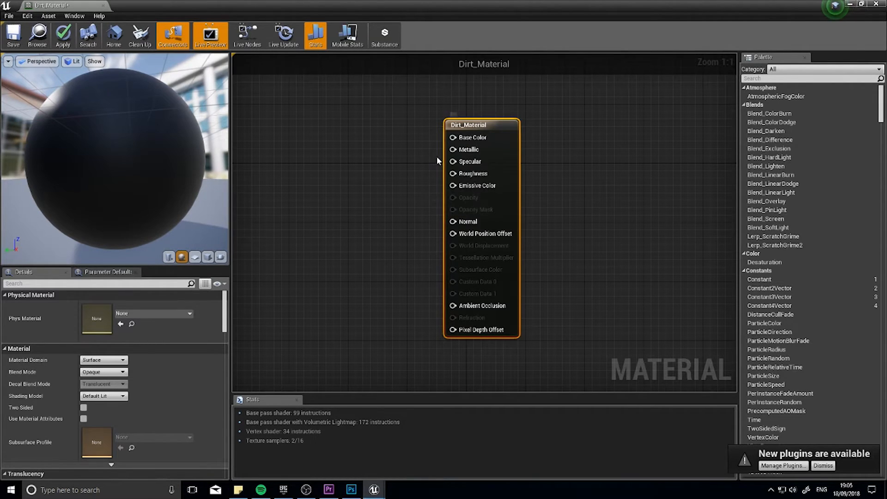
mouse_move(418, 202)
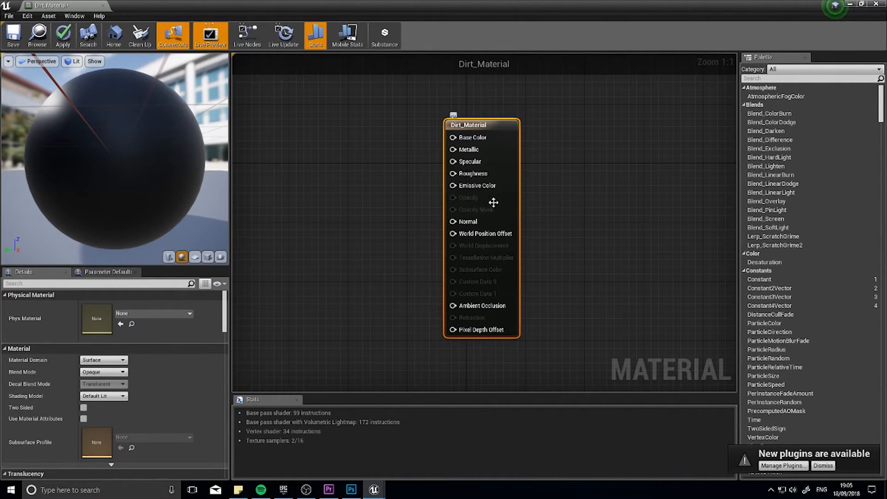
mouse_move(469, 197)
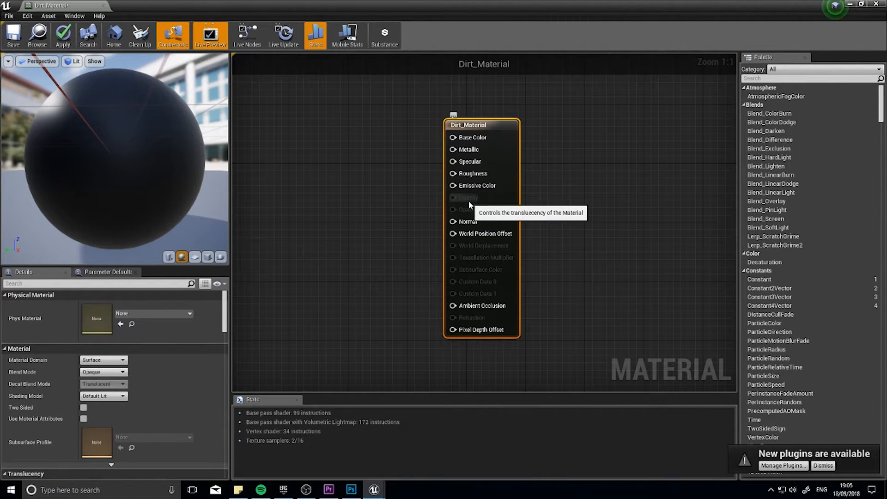
mouse_move(471, 216)
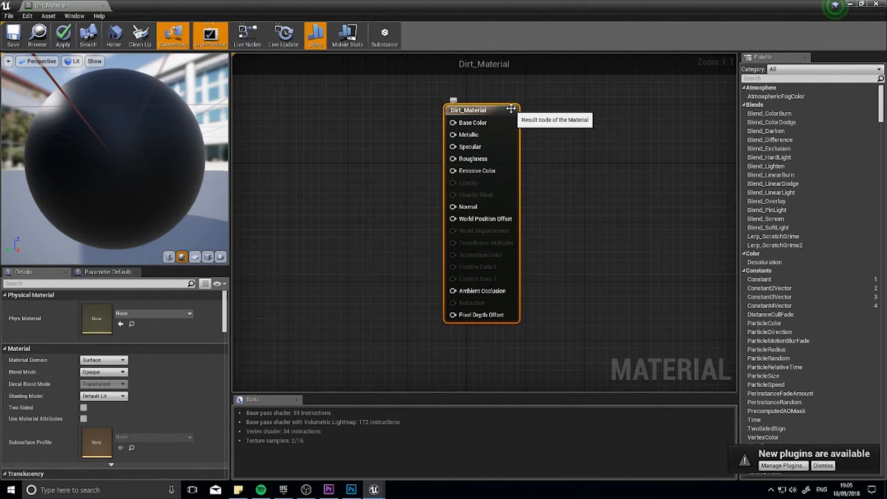
mouse_move(47, 374)
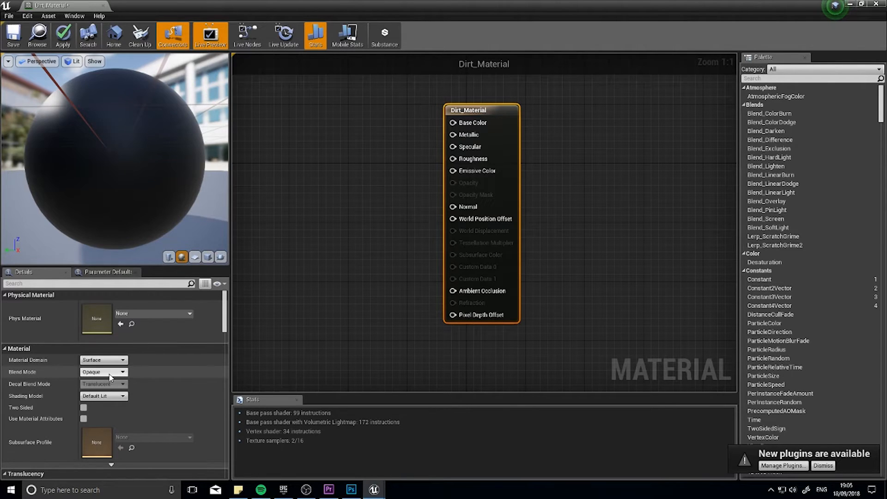
left_click(104, 371)
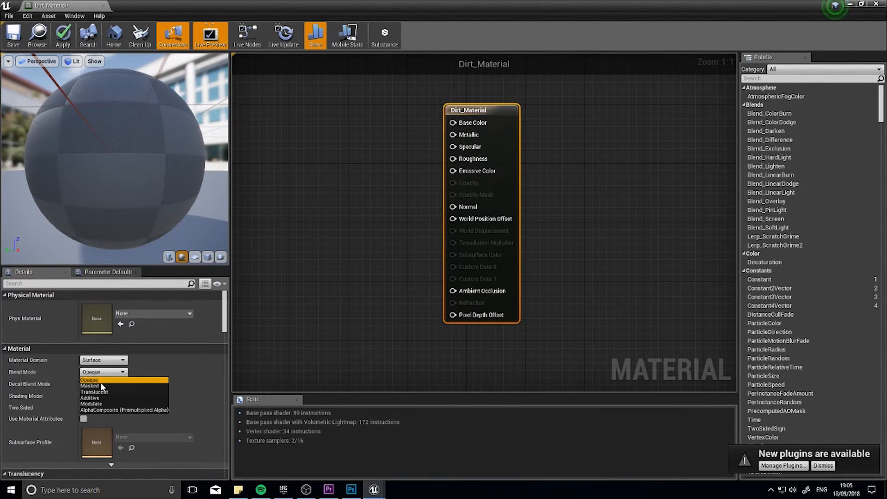
left_click(89, 386)
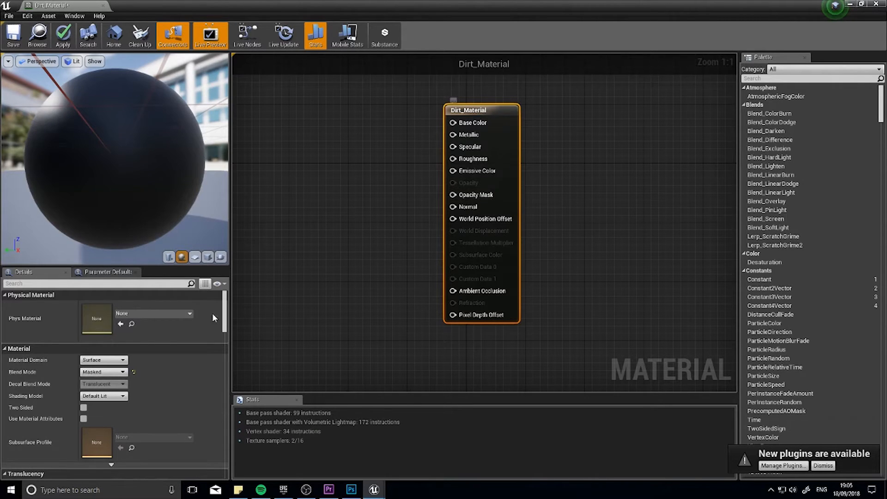
left_click(103, 371)
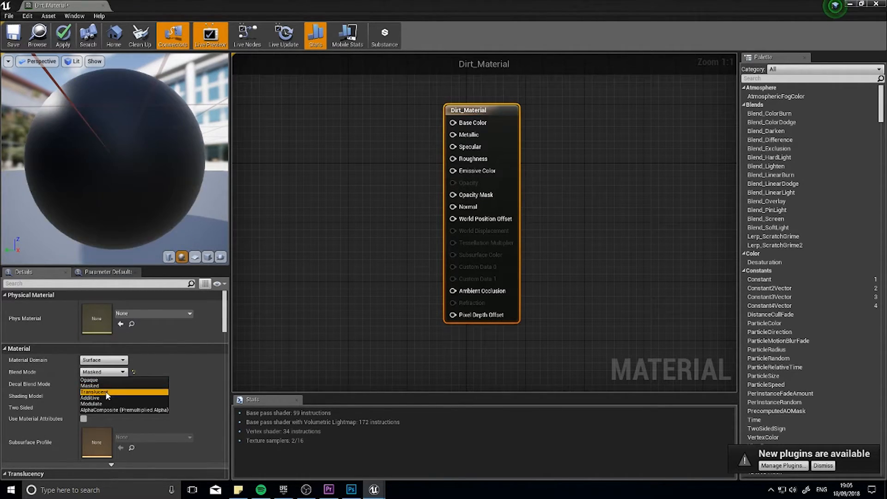
left_click(94, 391)
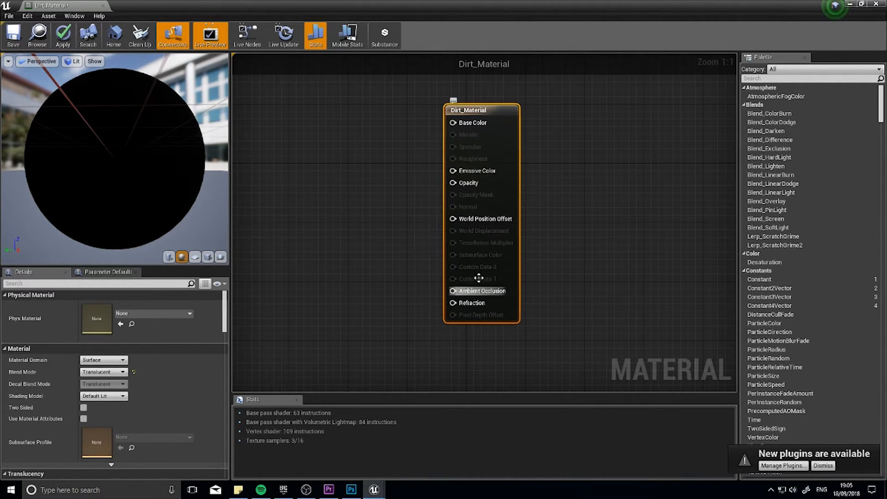
mouse_move(102, 372)
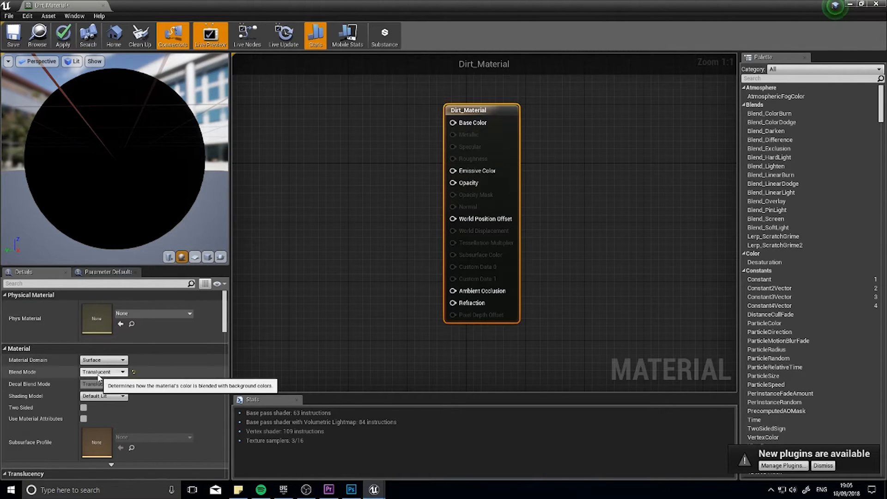
left_click(91, 372)
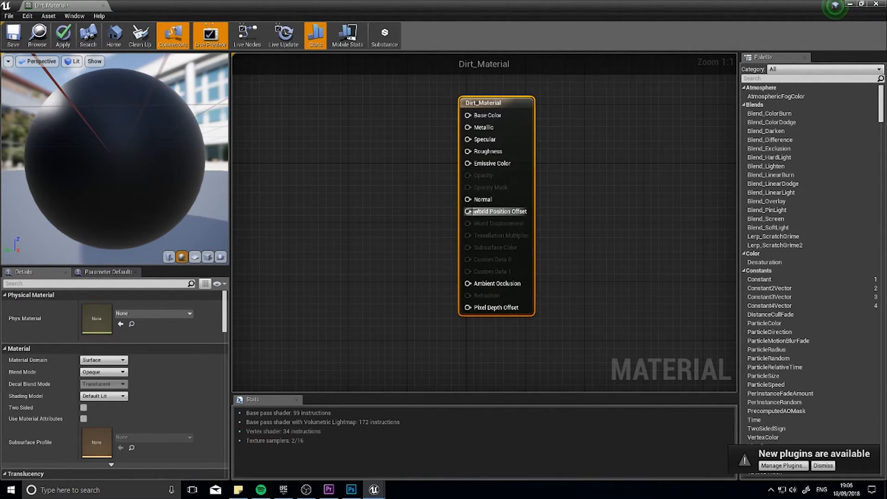
Drag a wire from Dirt_Material's World Position Offset input into empty graph space
left_click_drag(466, 211, 401, 257)
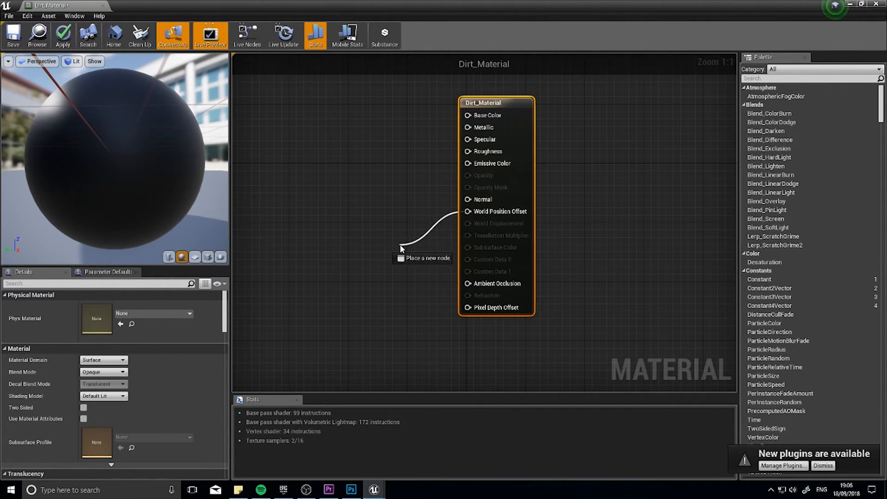
mouse_move(484, 211)
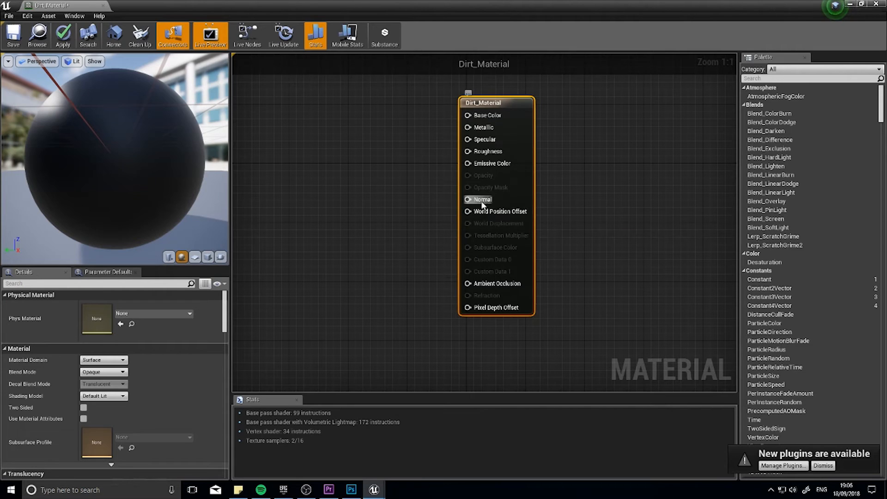
mouse_move(482, 211)
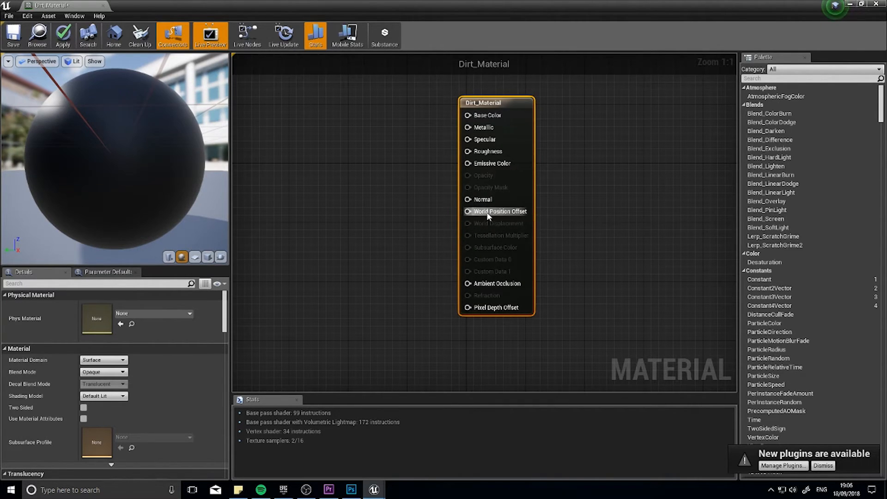
mouse_move(475, 260)
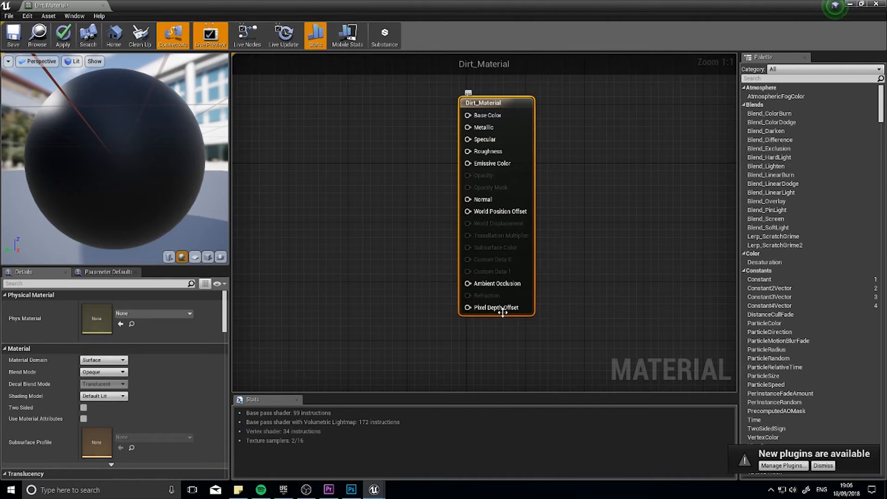
mouse_move(477, 243)
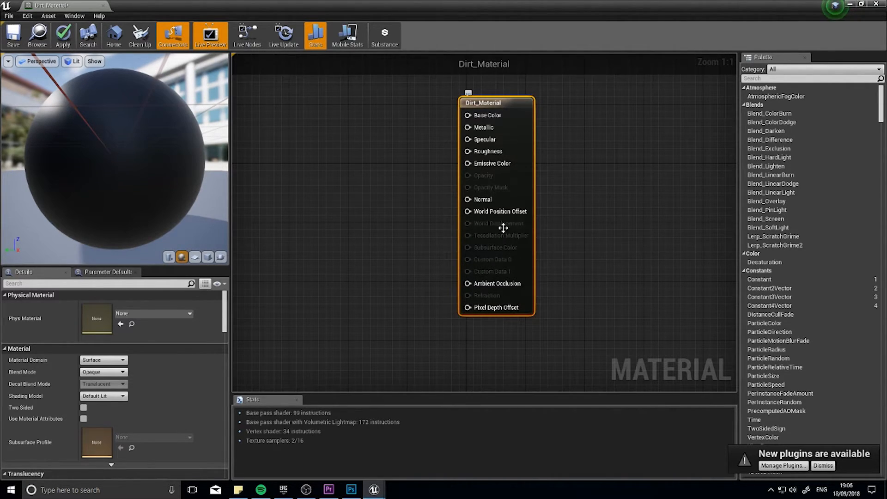
mouse_move(497, 211)
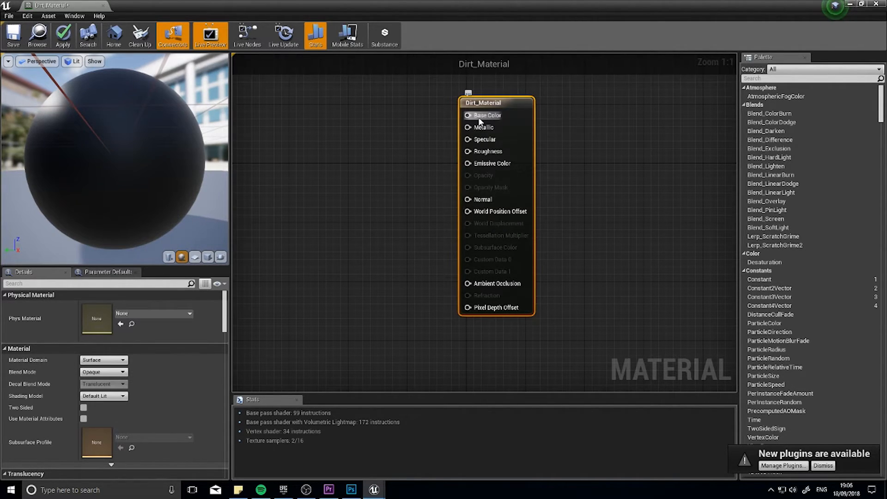
mouse_move(484, 115)
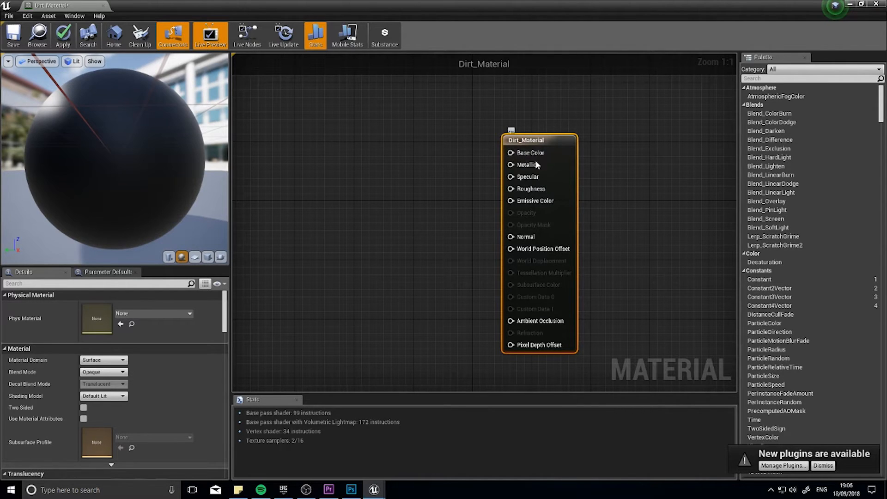
mouse_move(529, 153)
type("te")
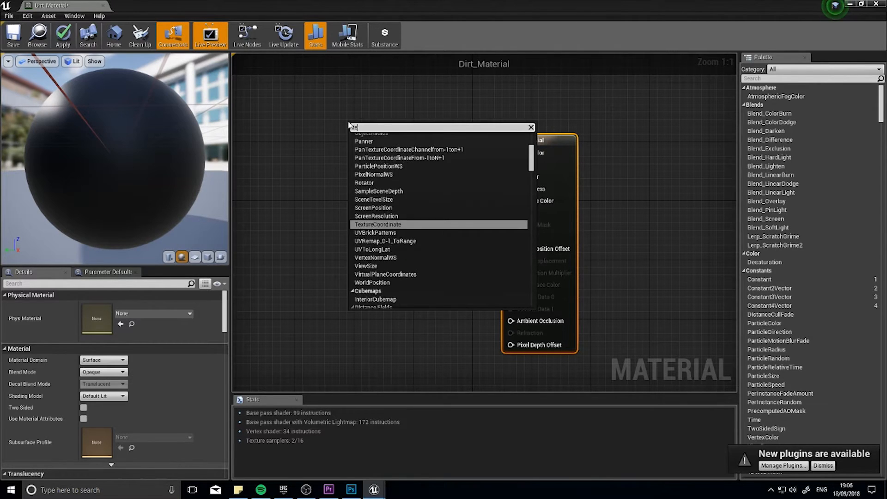
Add a Texture Sample node with dirt_texture and wire its RGB into Base Color
type("Texturesample")
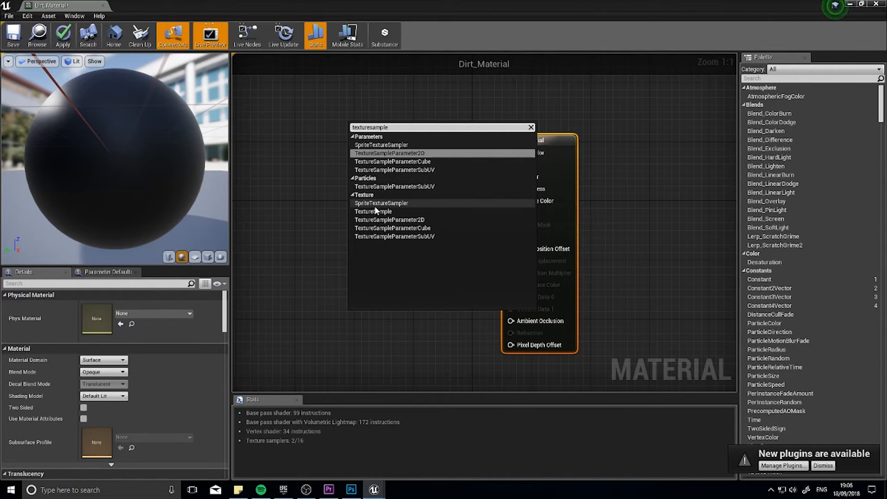
left_click(372, 211)
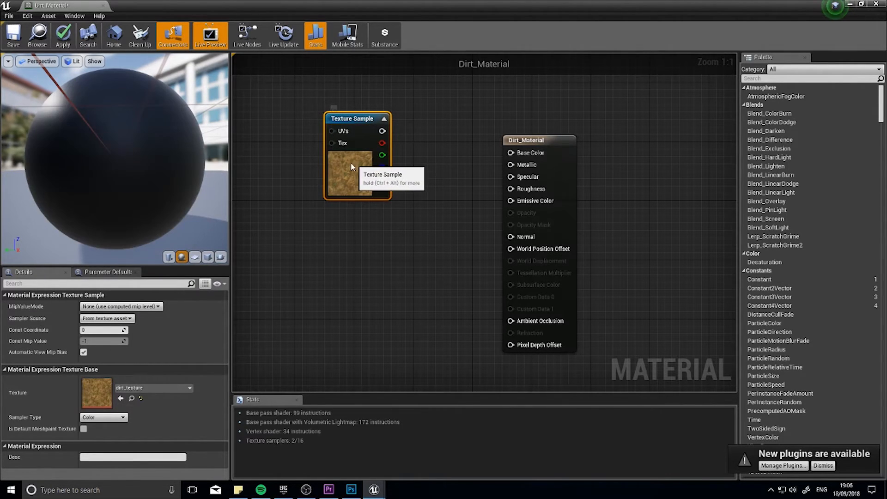
left_click_drag(384, 155, 470, 166)
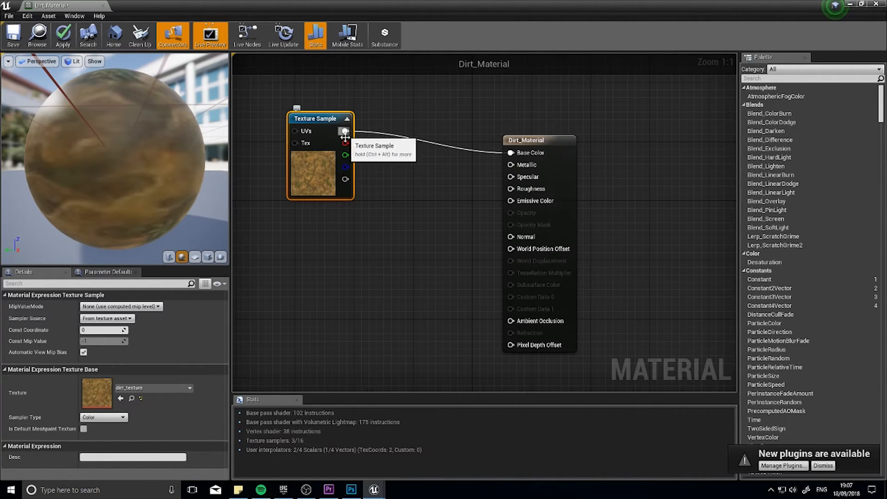
mouse_move(163, 161)
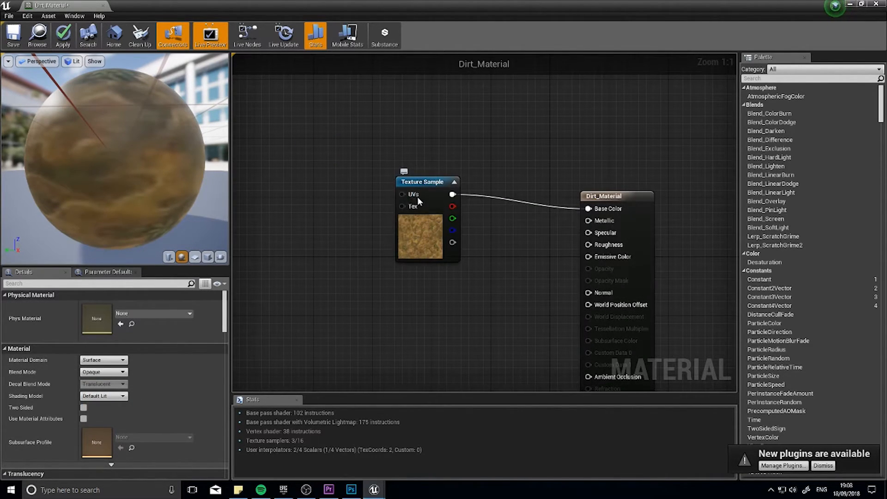
mouse_move(422, 230)
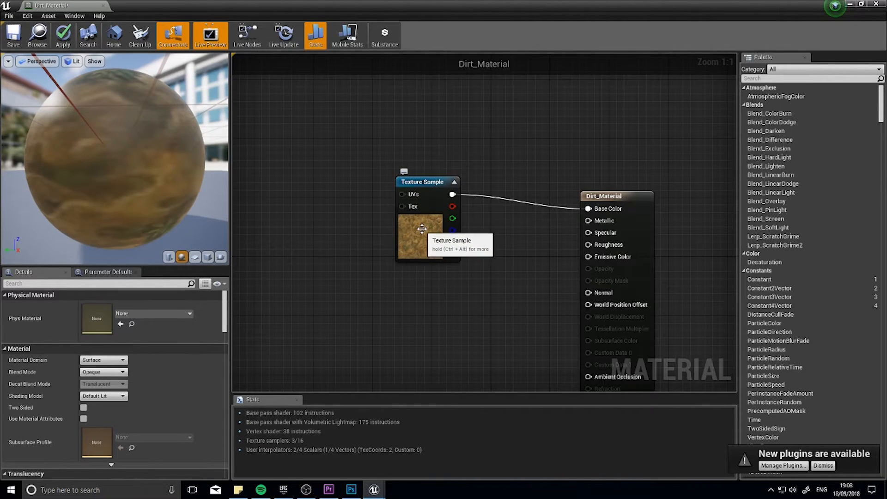
mouse_move(412, 228)
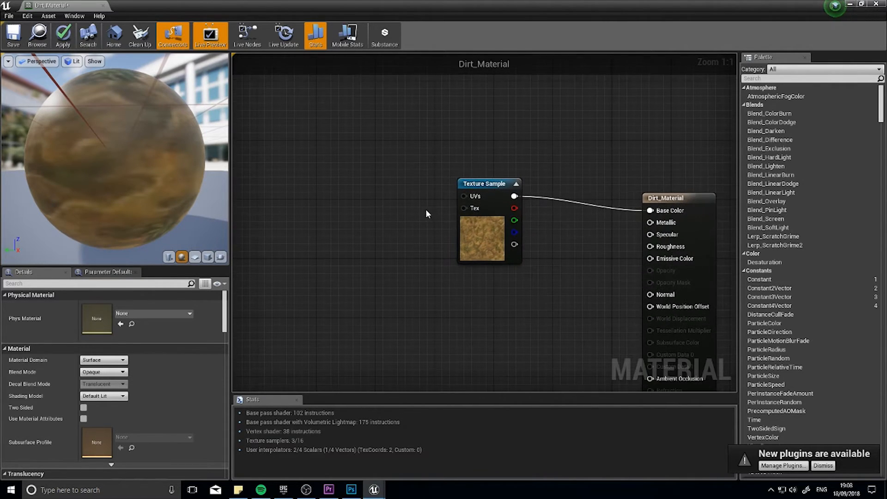
mouse_move(324, 265)
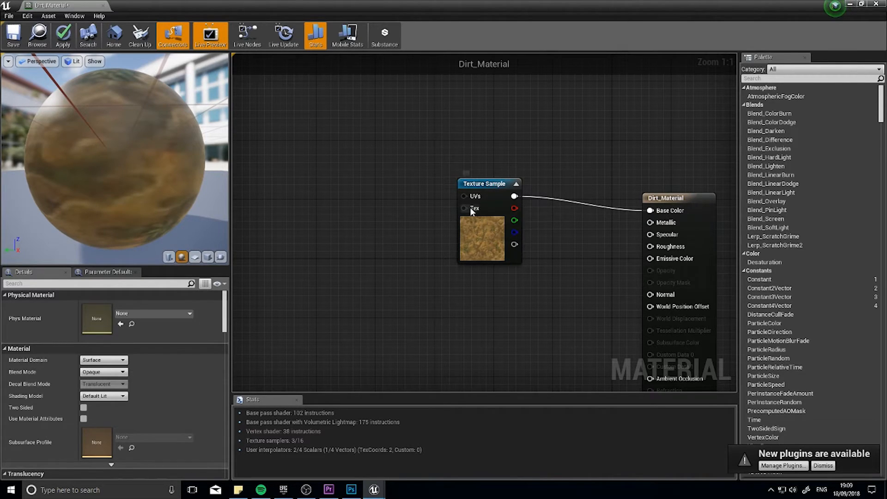
mouse_move(514, 209)
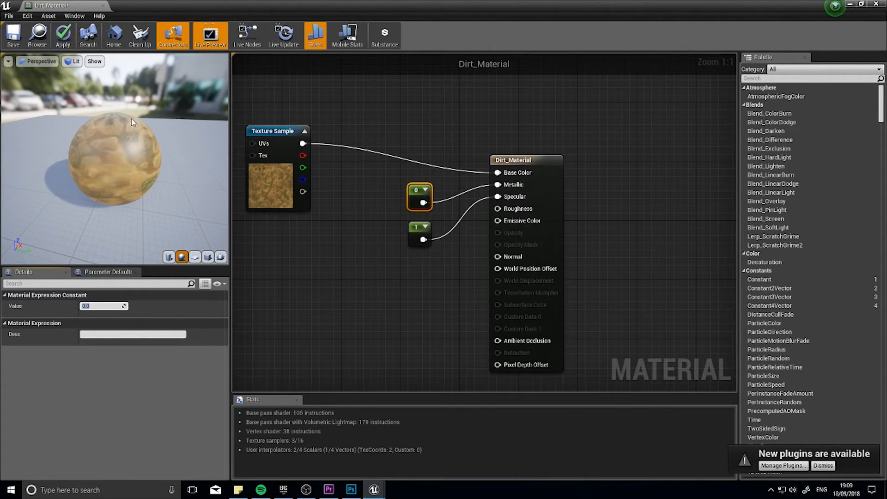
Set the constants feeding Metallic, Specular and Roughness to 1.0
type("1")
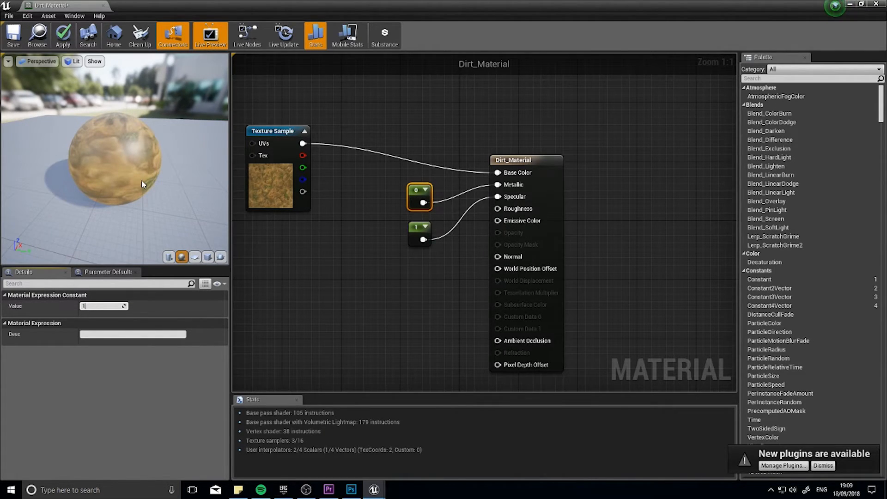
type("1.0")
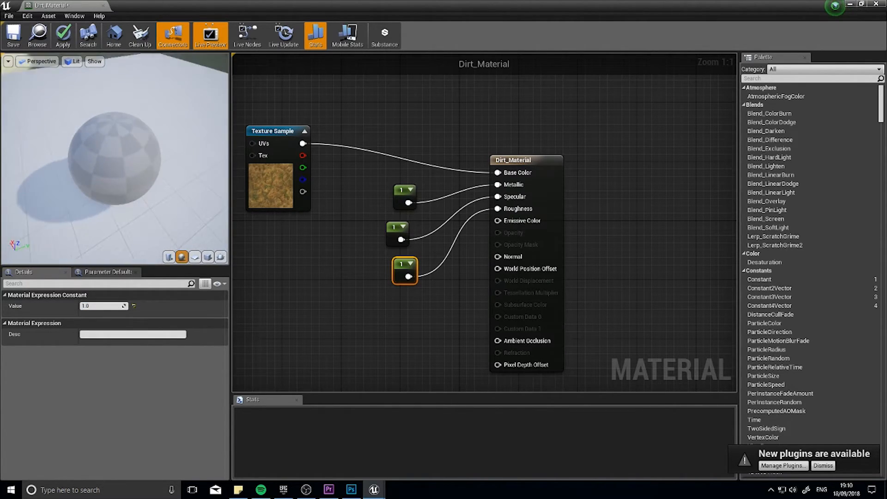
left_click(63, 35)
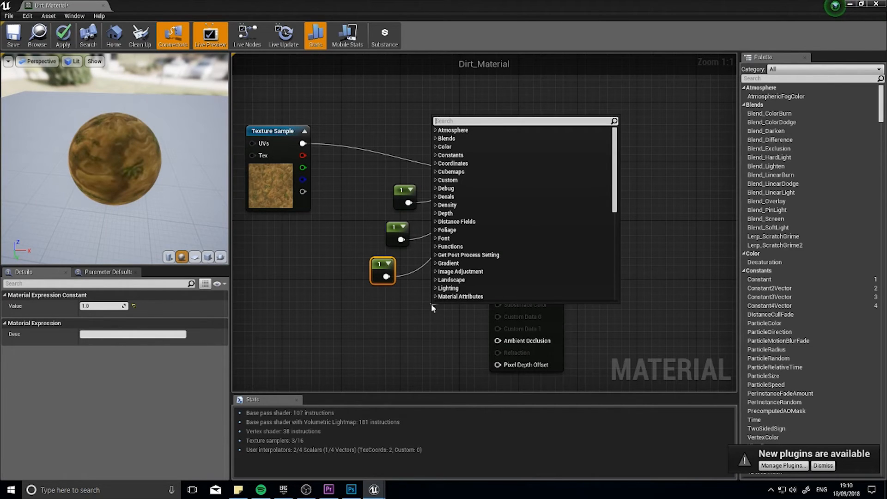
Add a Constant3Vector node to Emissive Color and set its R value to 1.0
type("constant 3v")
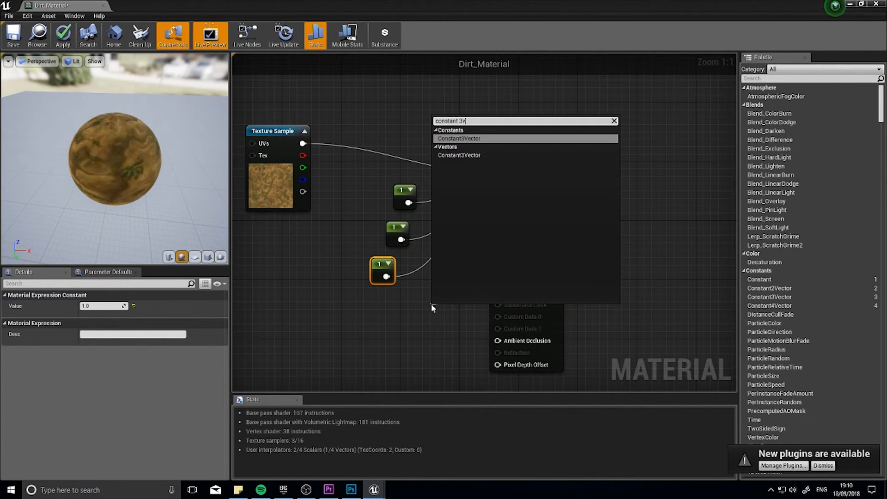
left_click(459, 139)
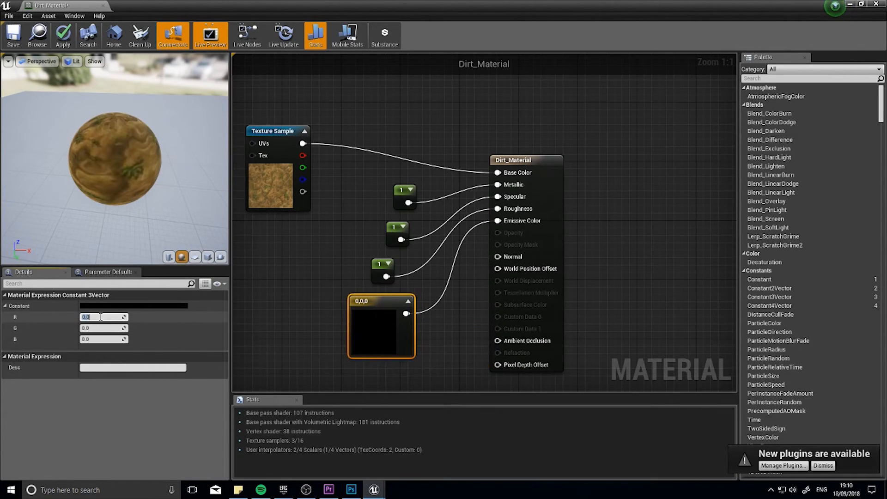
type("1")
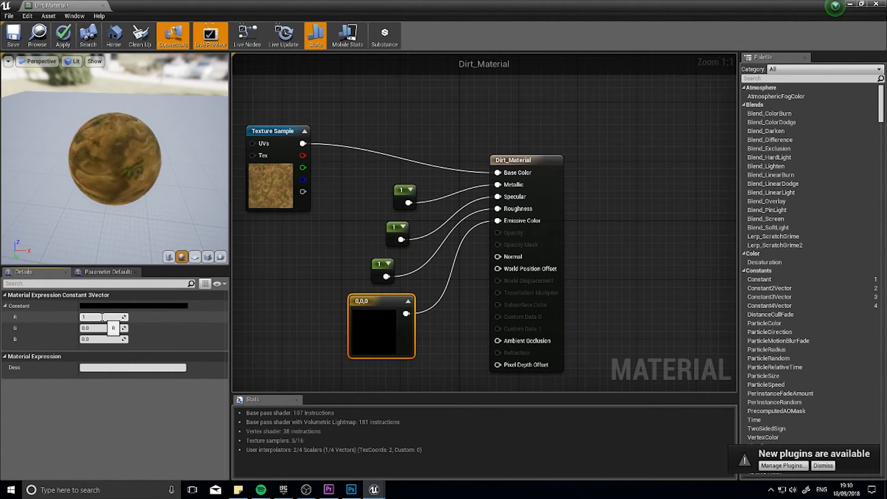
type("1.0")
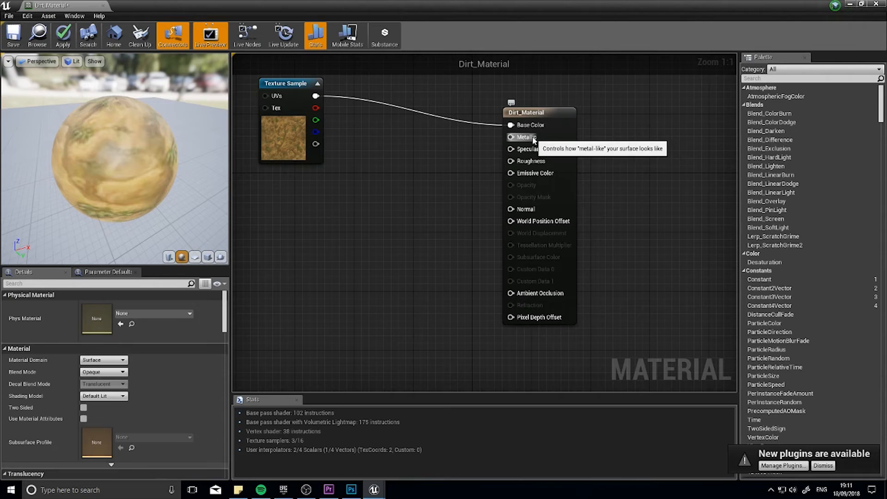
mouse_move(533, 172)
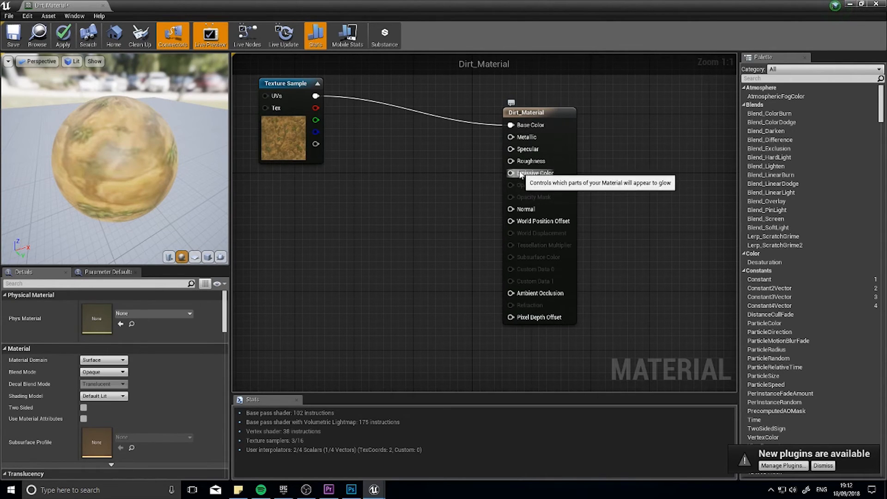
mouse_move(492, 141)
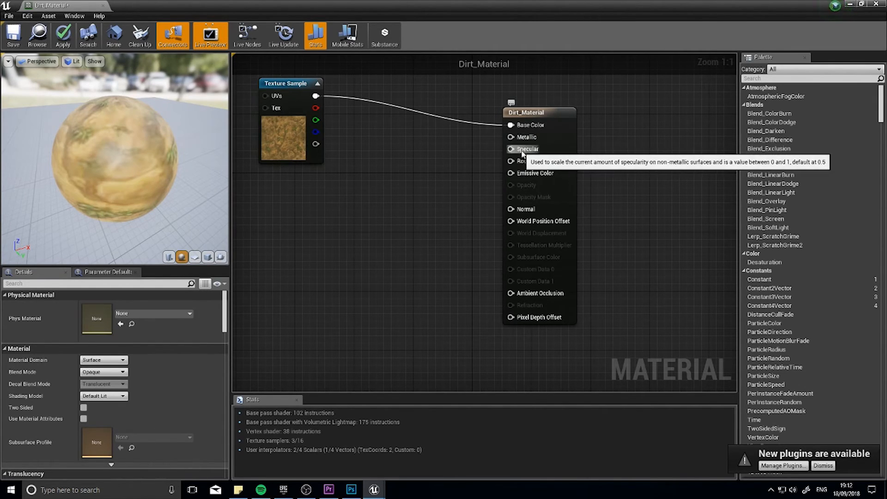
mouse_move(452, 157)
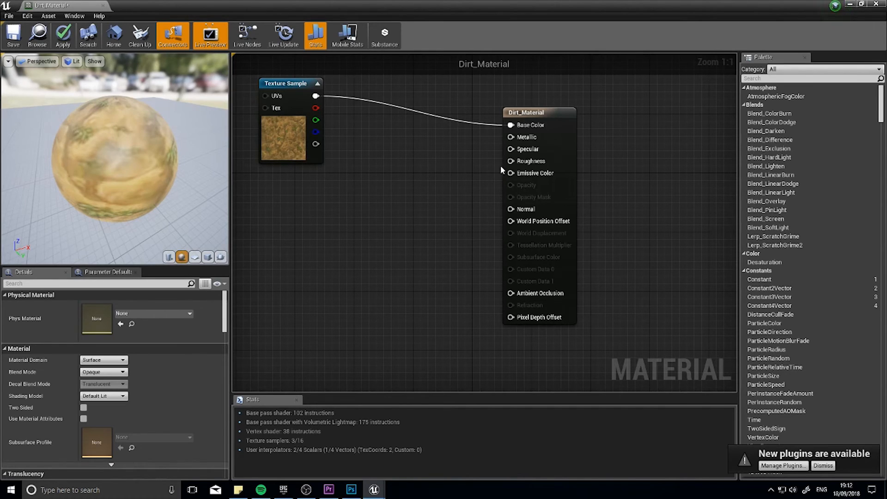
mouse_move(428, 177)
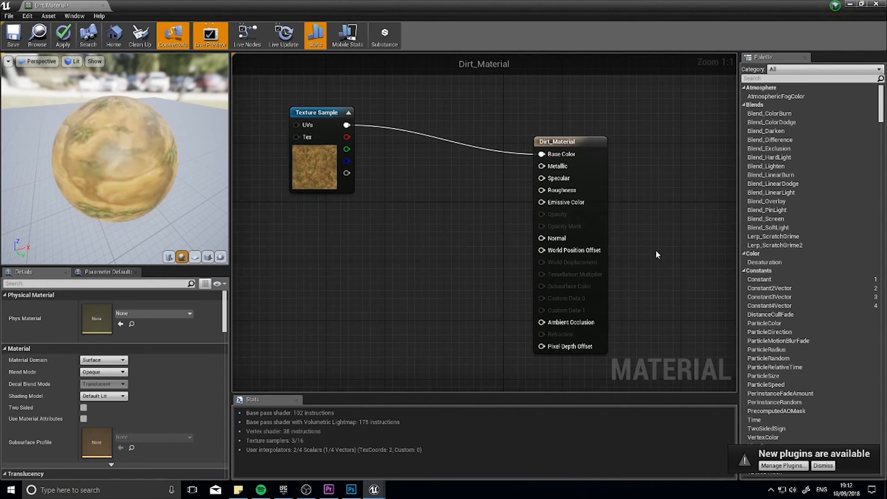
mouse_move(658, 245)
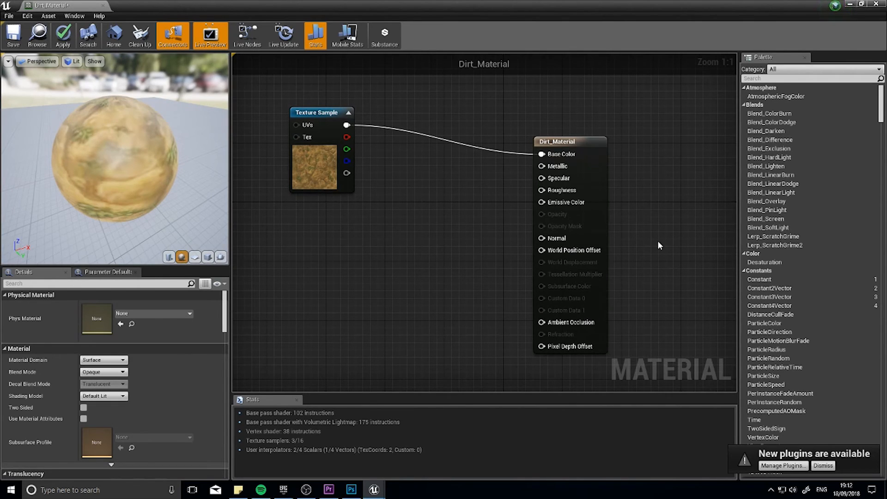
mouse_move(610, 159)
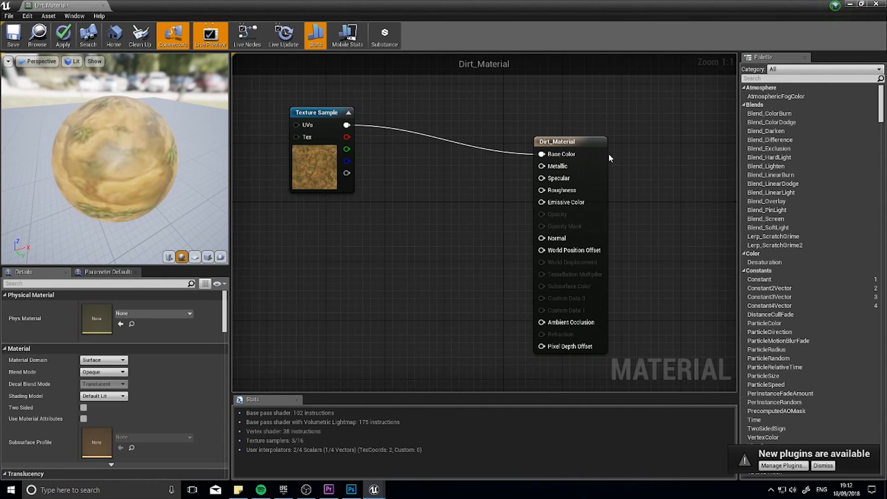
mouse_move(396, 216)
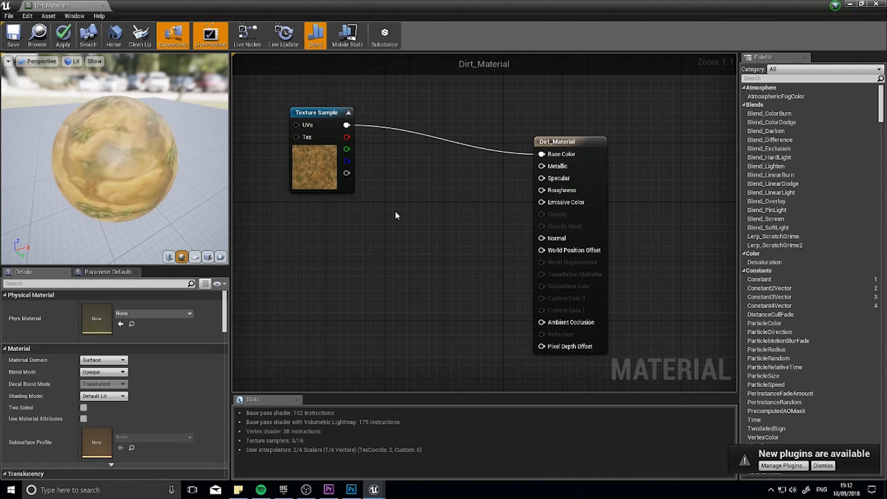
left_click(317, 111)
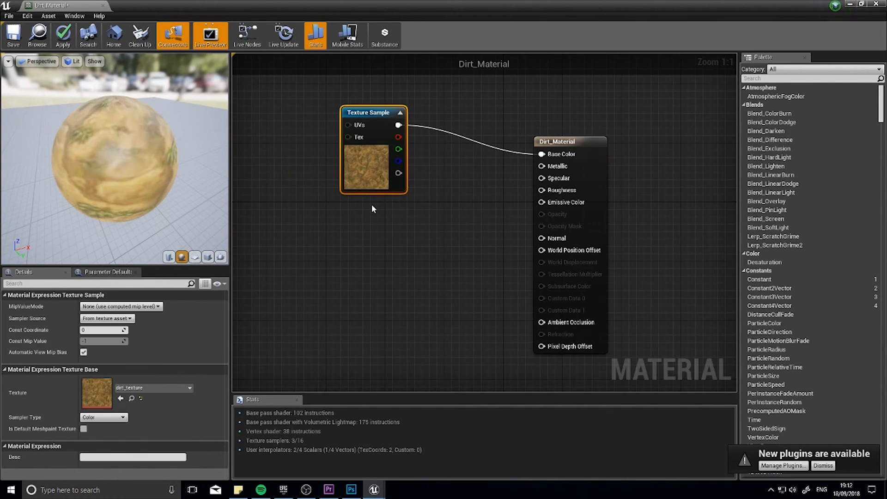